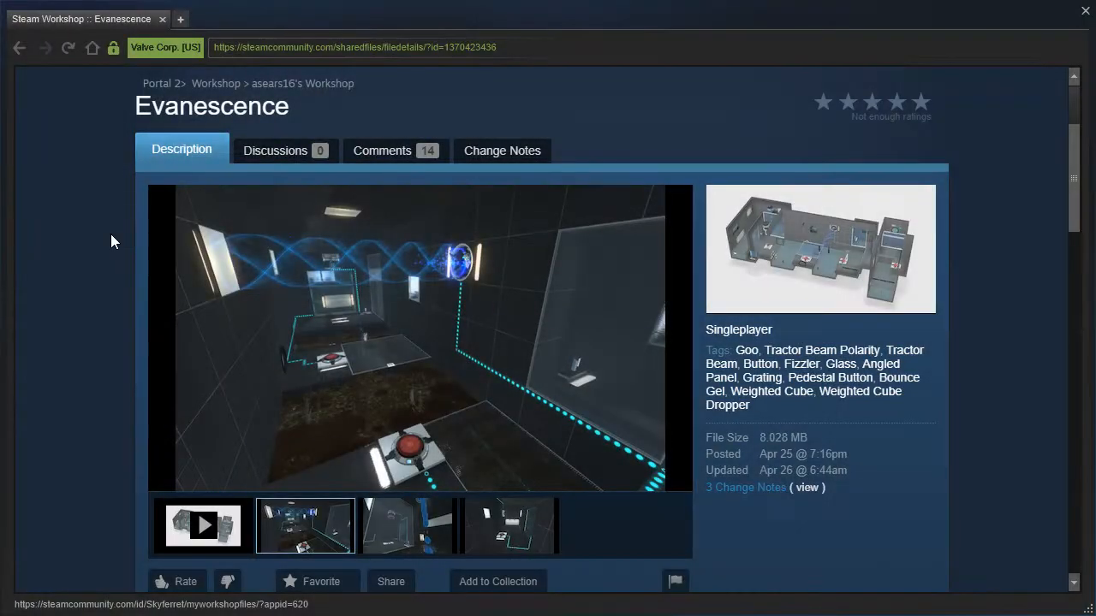
Enter the blue funnel and ride it over the goo toward the pedestal button.
scroll(down, 3)
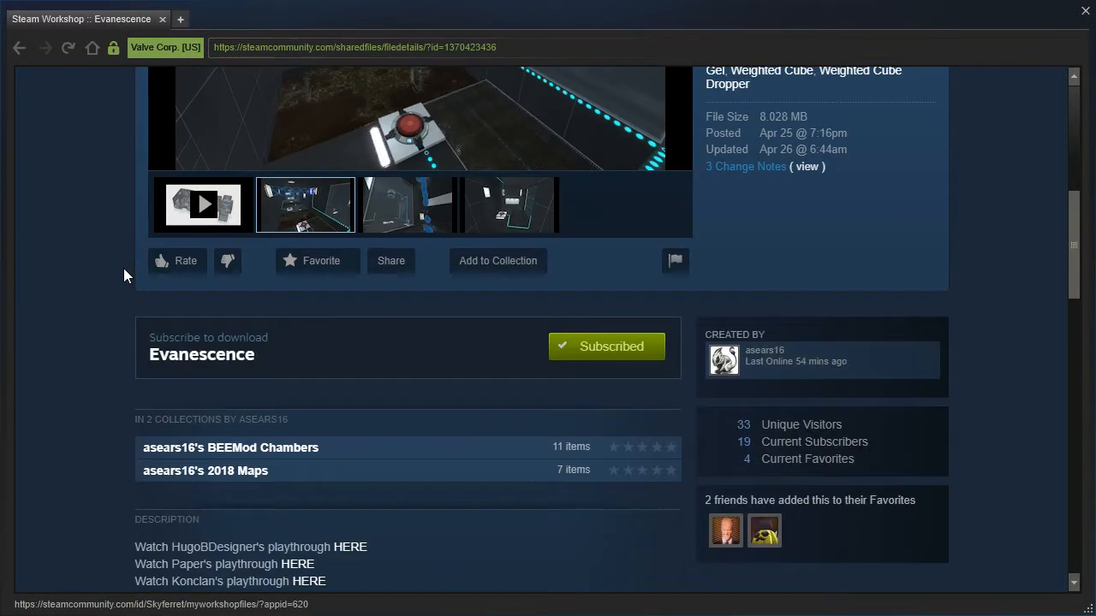
scroll(down, 3)
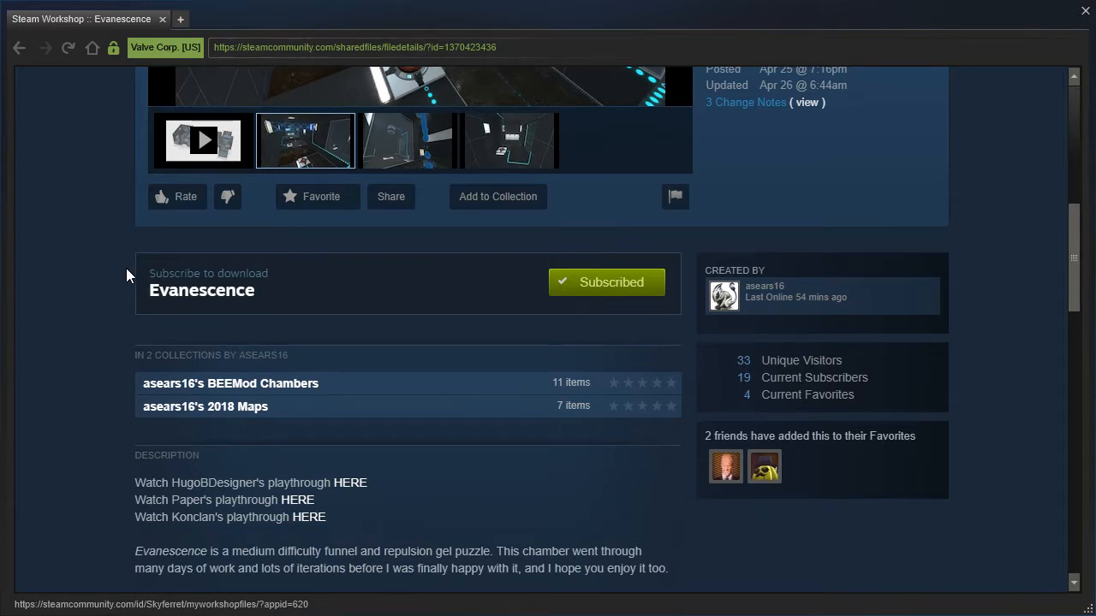
scroll(down, 3)
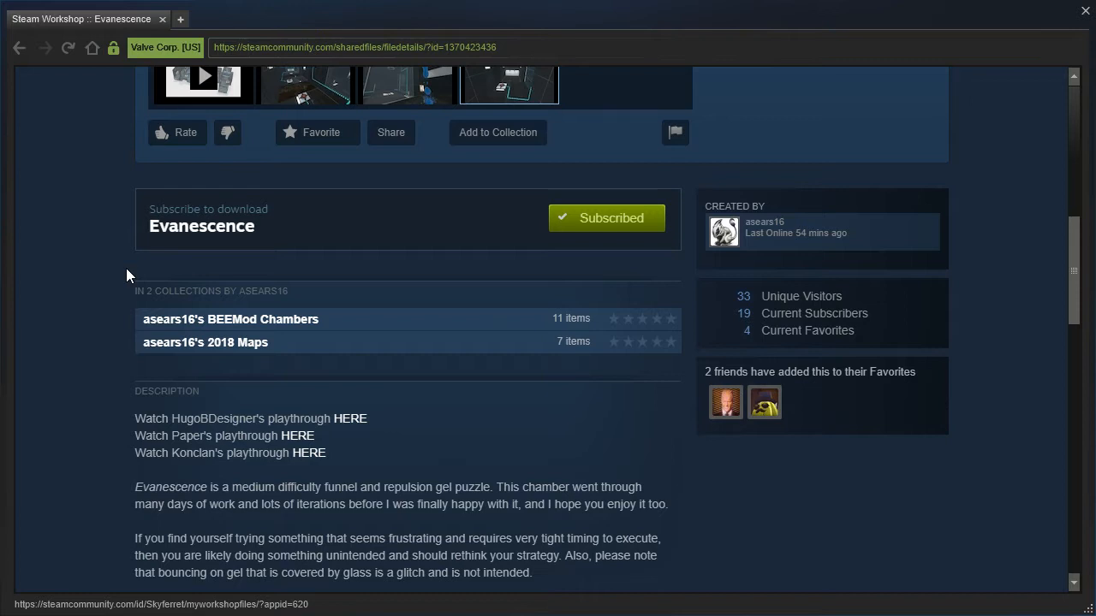
scroll(down, 3)
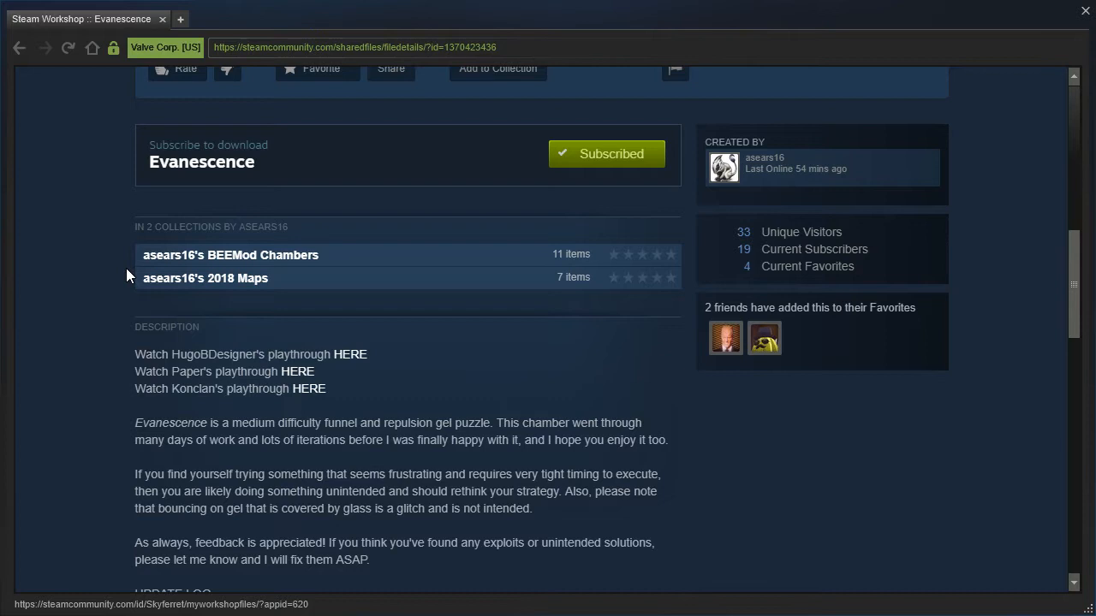
scroll(down, 3)
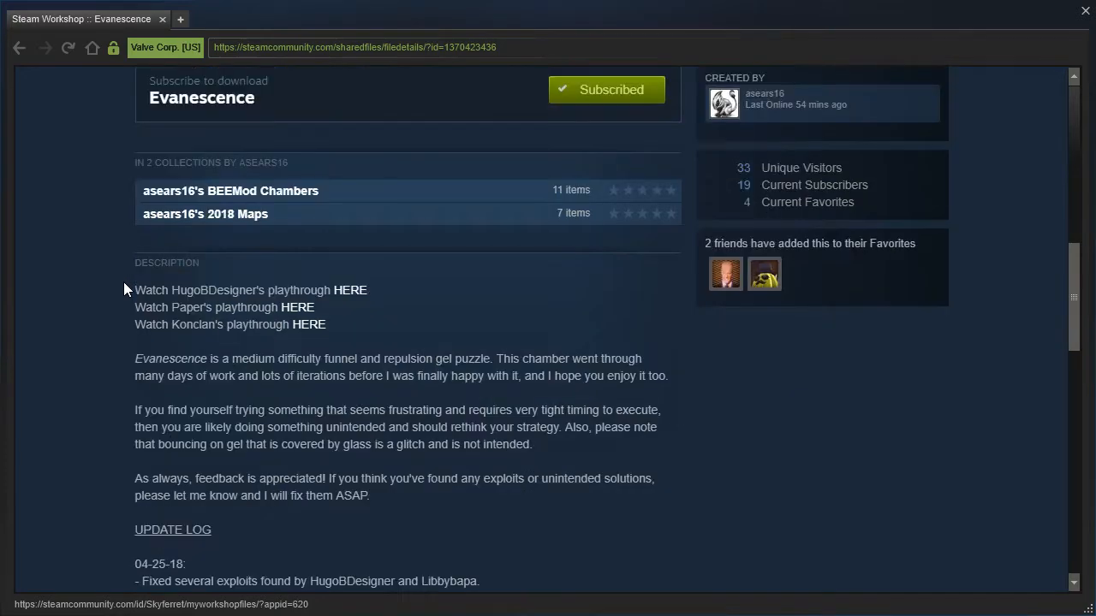
scroll(down, 3)
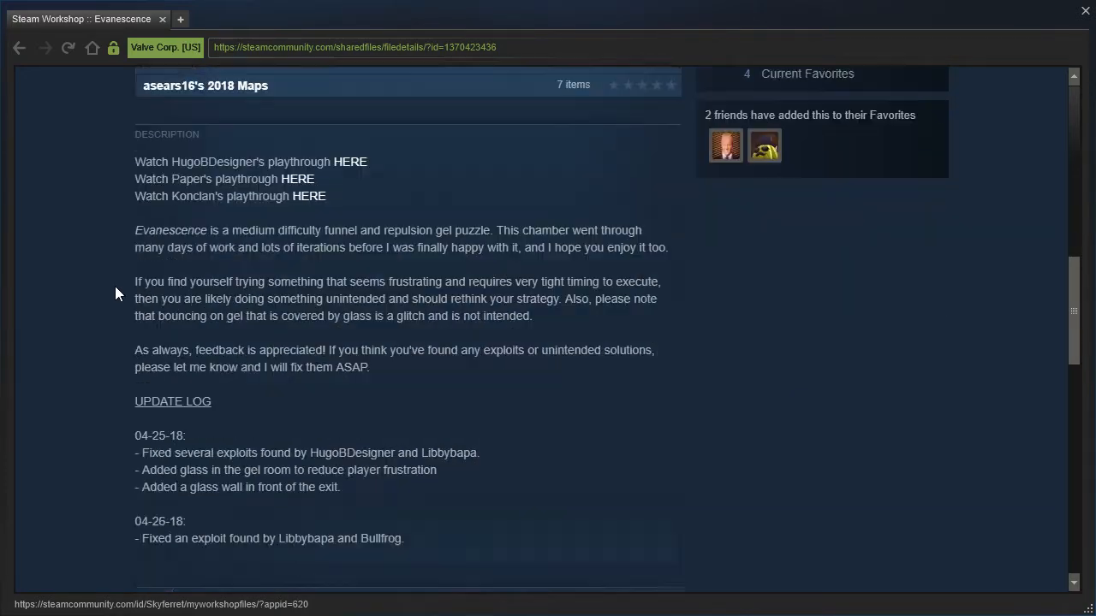
scroll(up, 3)
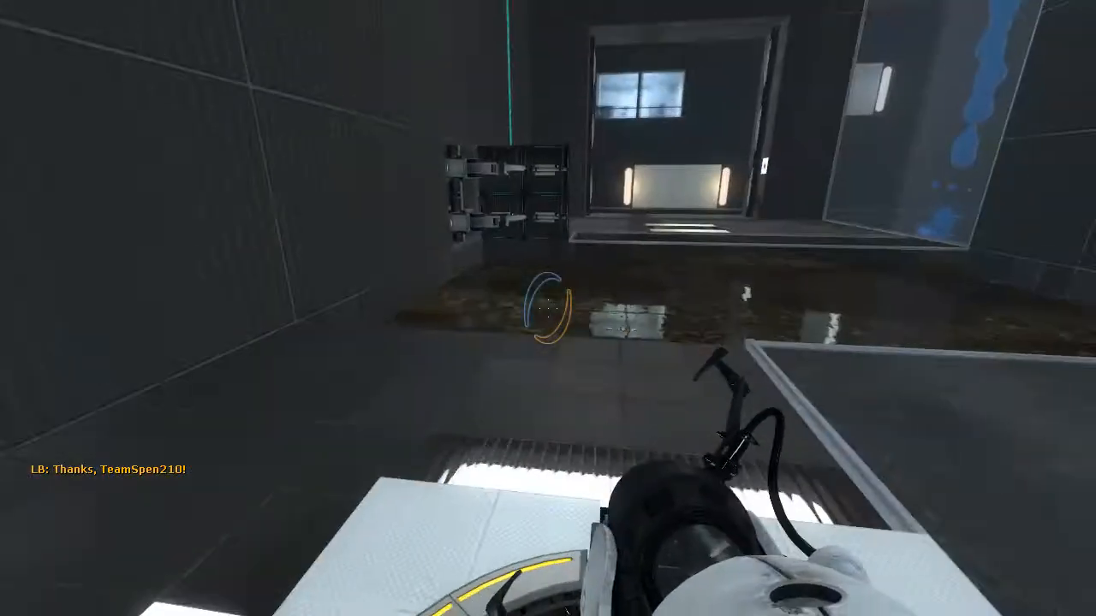
mouse_move(548, 308)
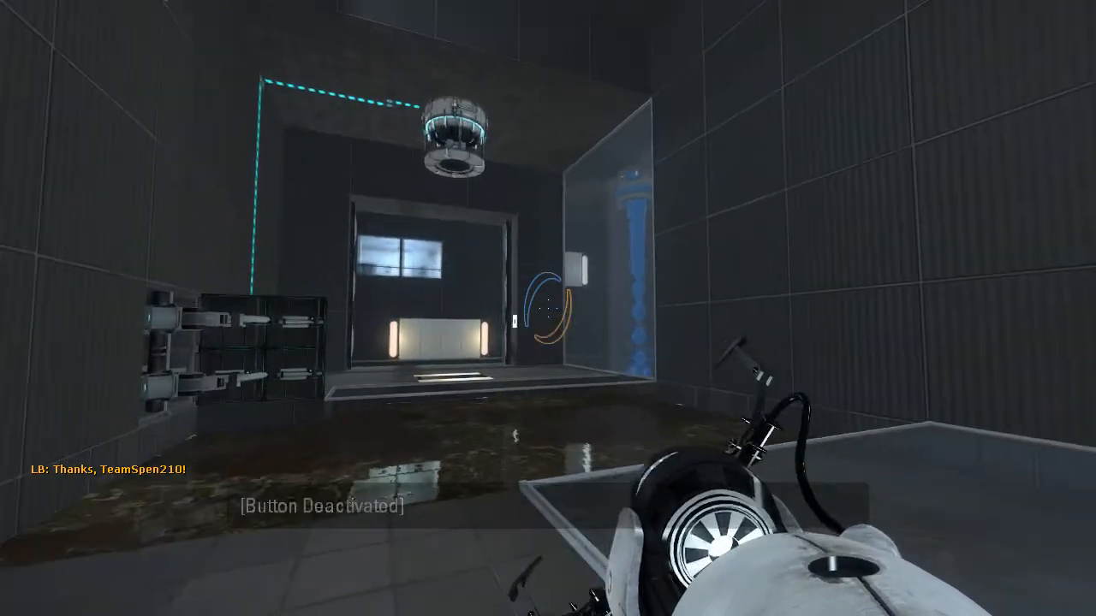
mouse_move(548, 308)
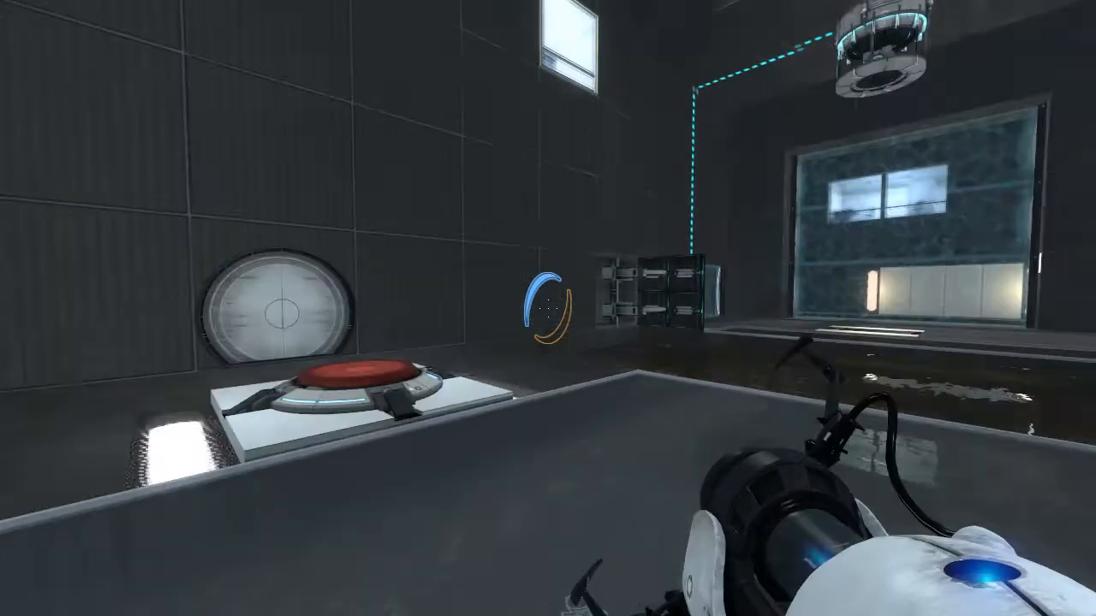
mouse_move(547, 308)
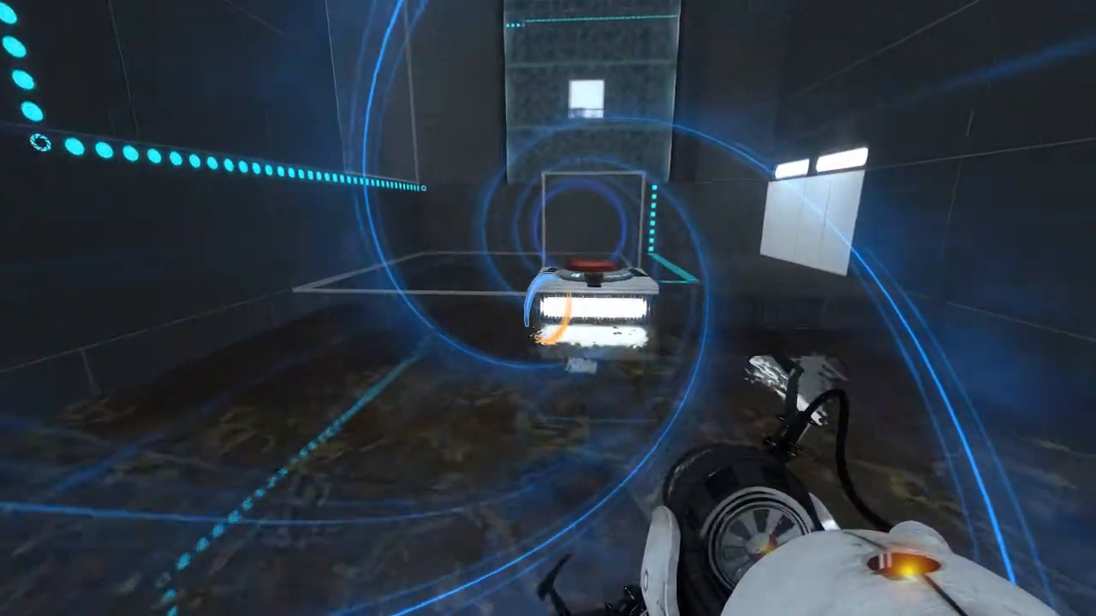
mouse_move(343, 308)
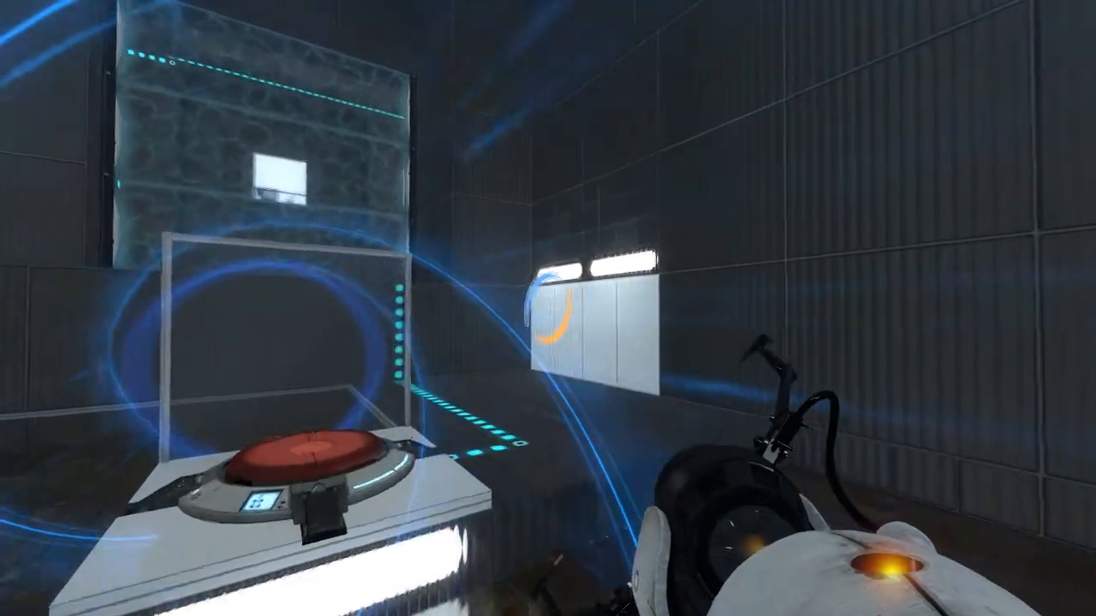
click(548, 308)
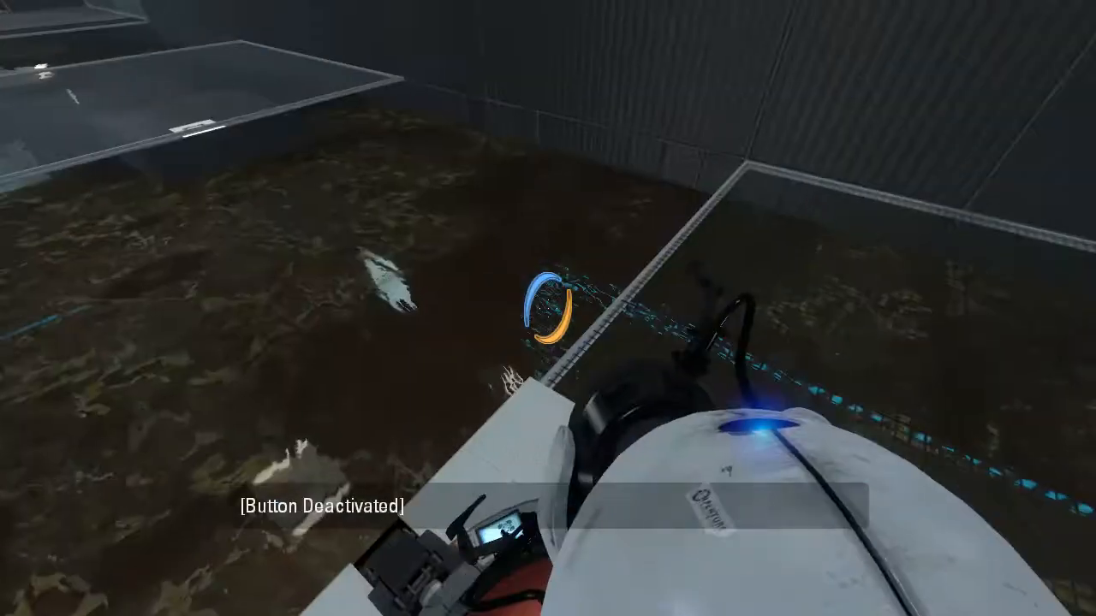
mouse_move(548, 308)
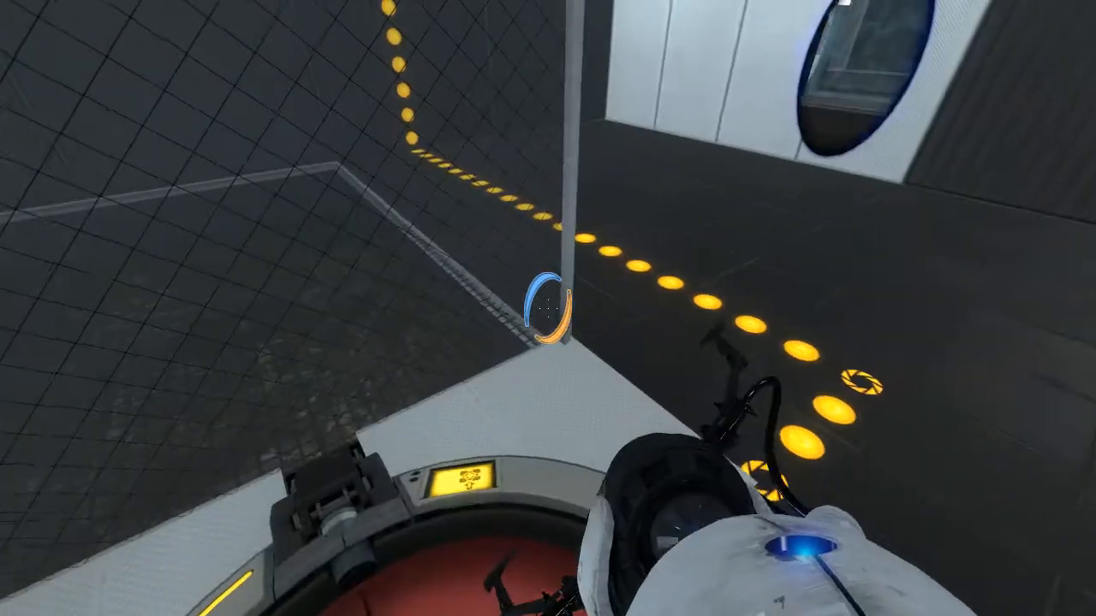
mouse_move(547, 308)
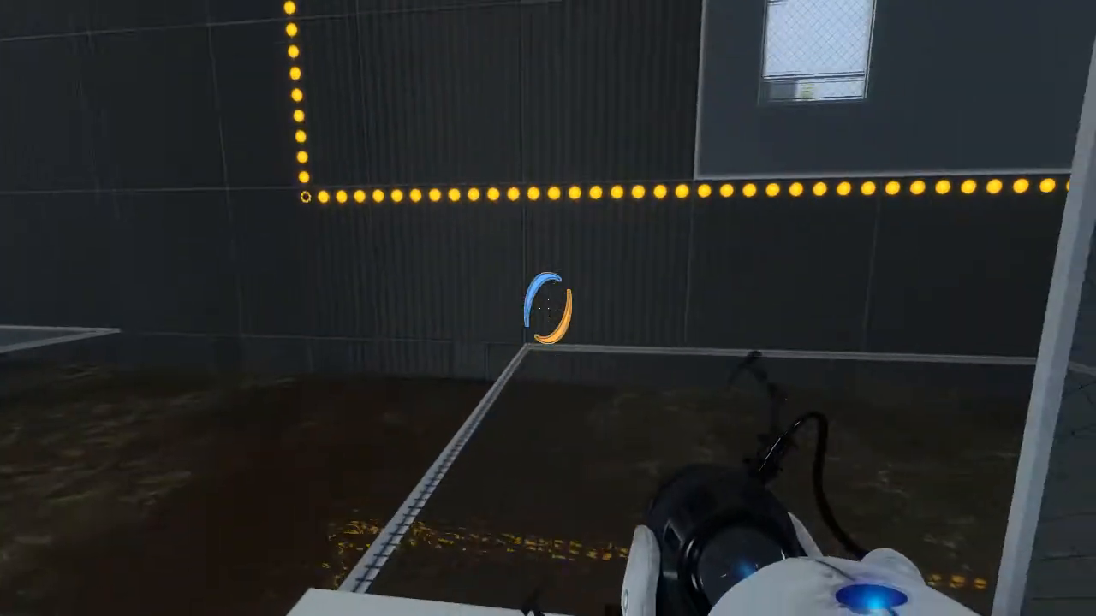
mouse_move(547, 308)
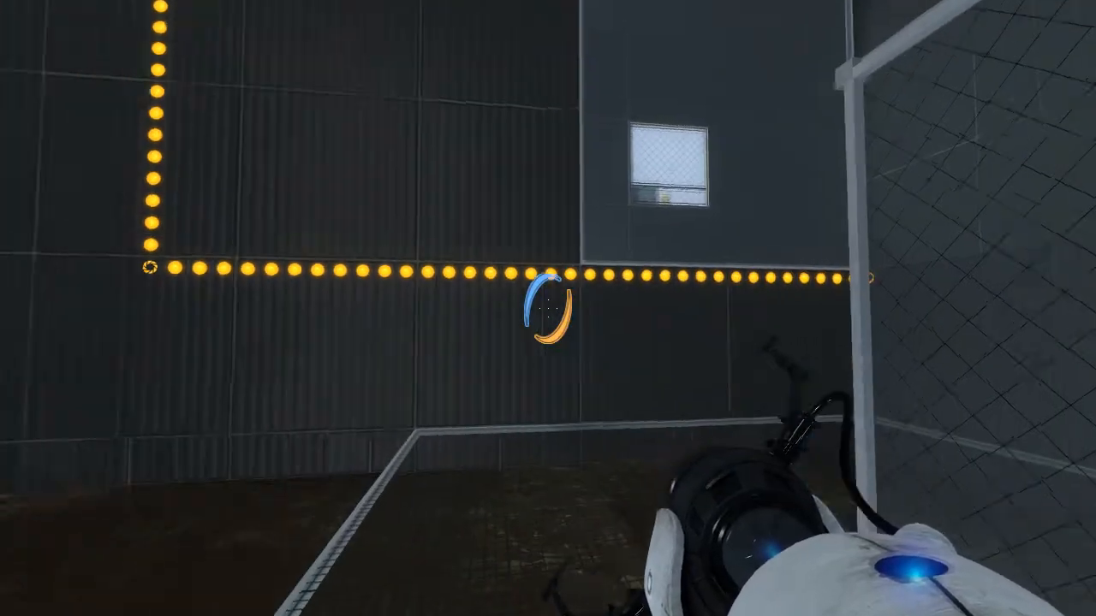
mouse_move(548, 308)
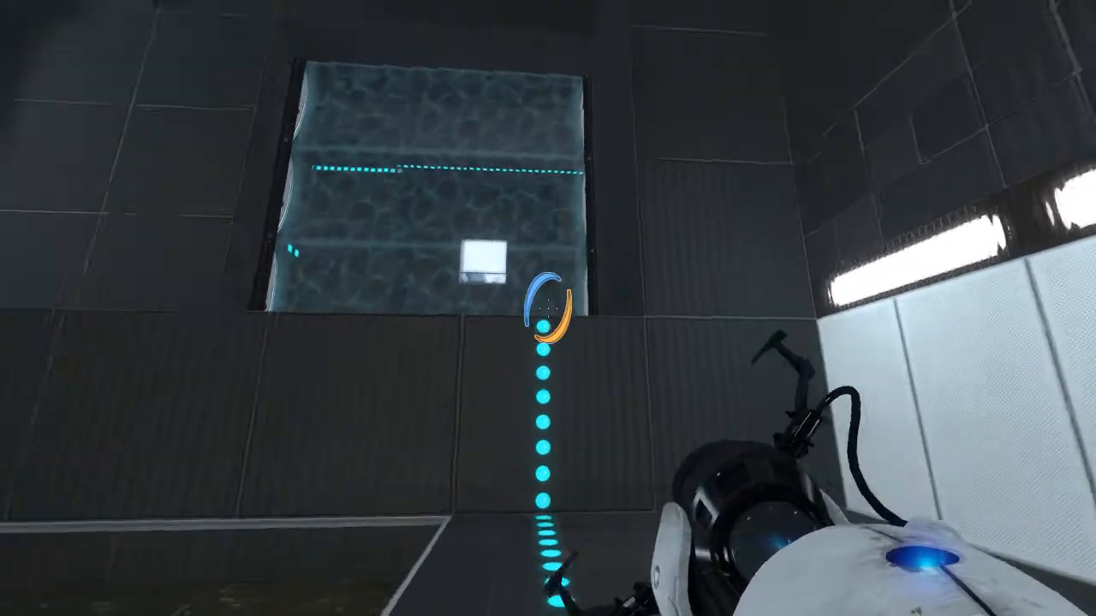
mouse_move(548, 308)
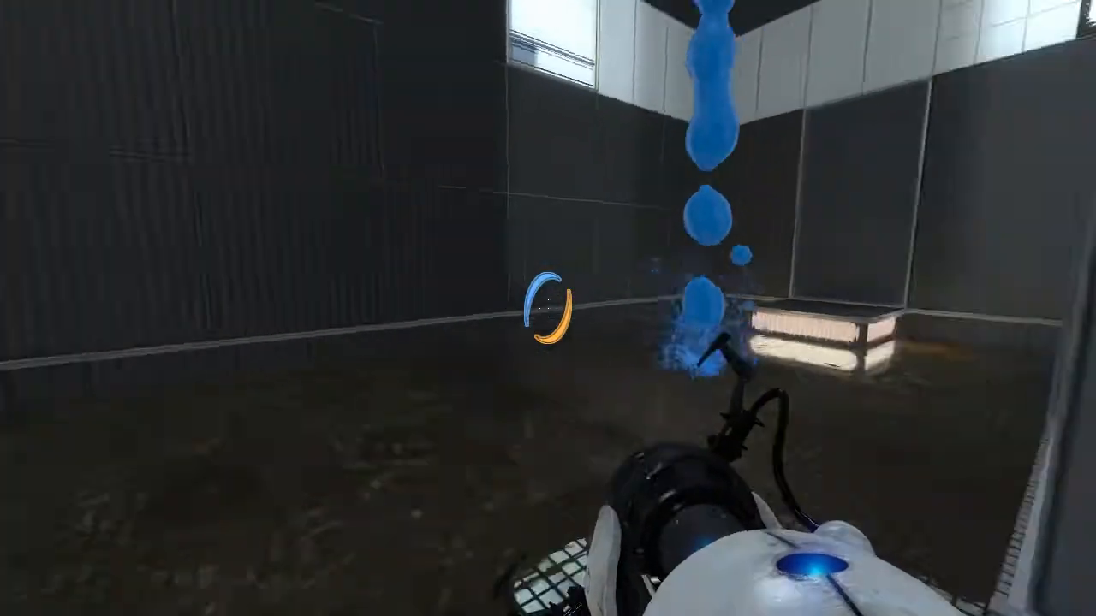
mouse_move(548, 308)
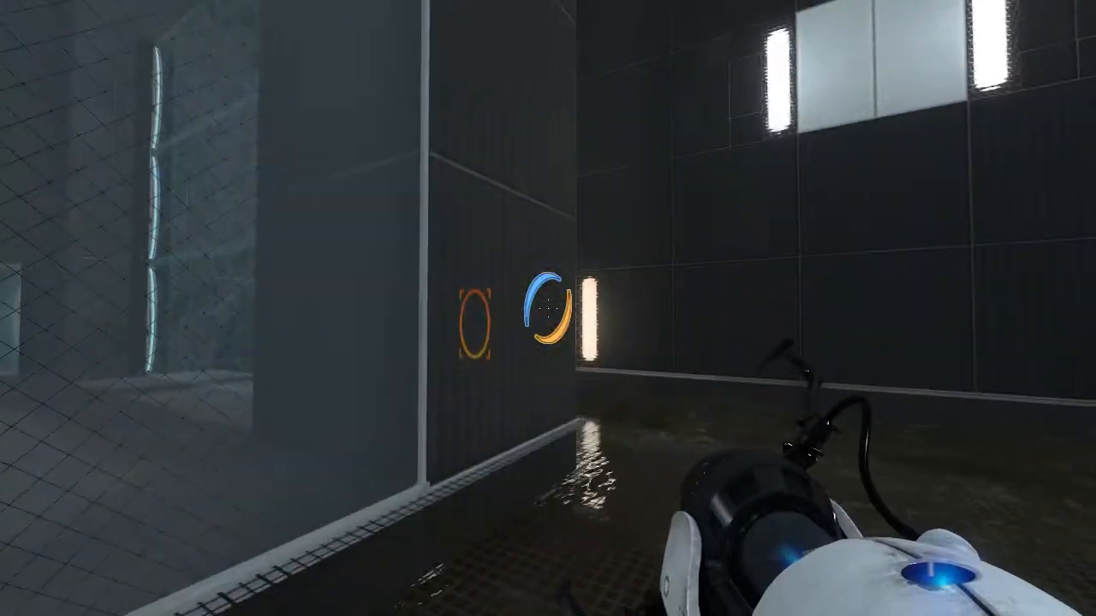
mouse_move(548, 308)
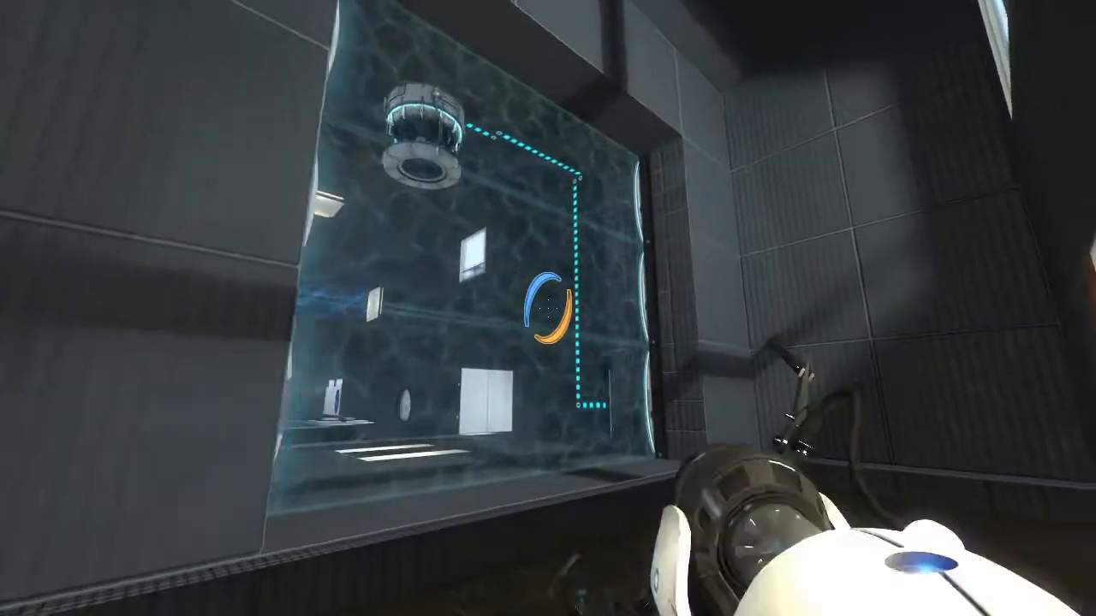
mouse_move(548, 308)
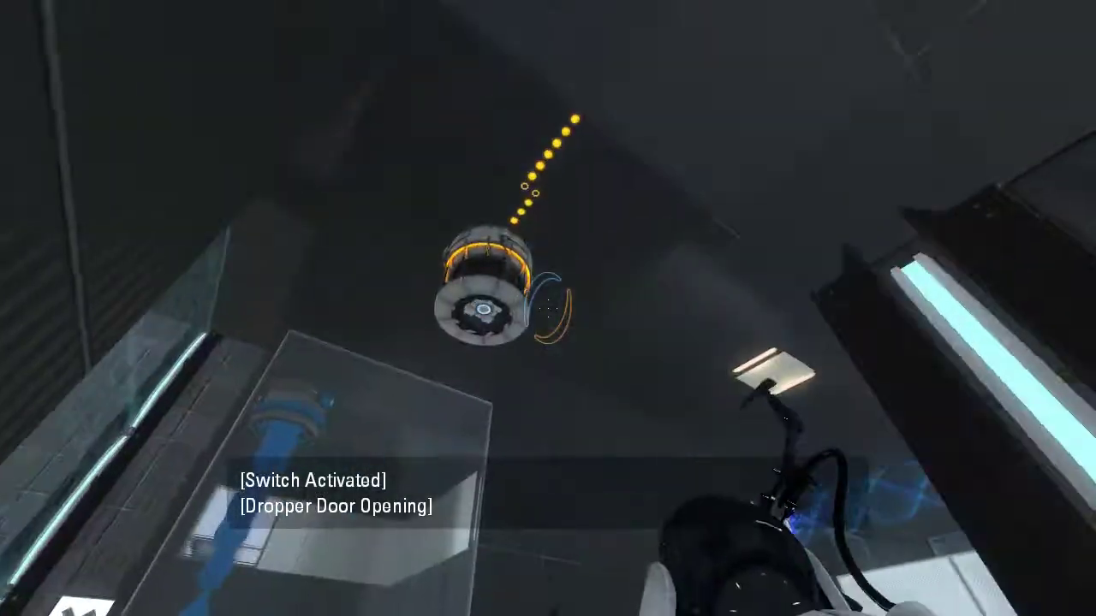
mouse_move(548, 308)
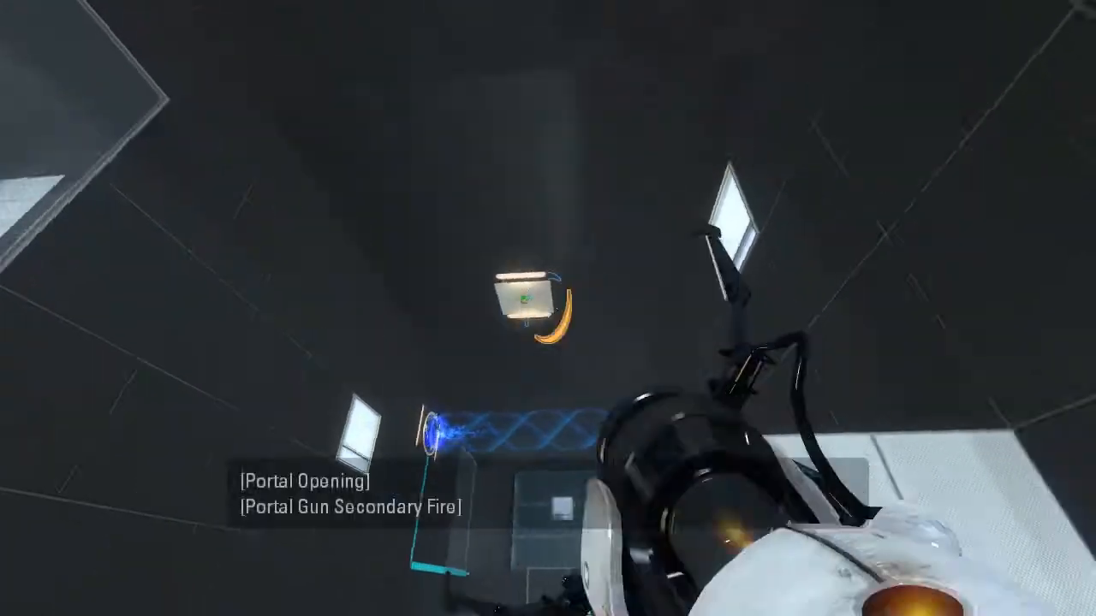
Fire a portal routing the gel and funnel to activate the cube dropper switch.
click(547, 308)
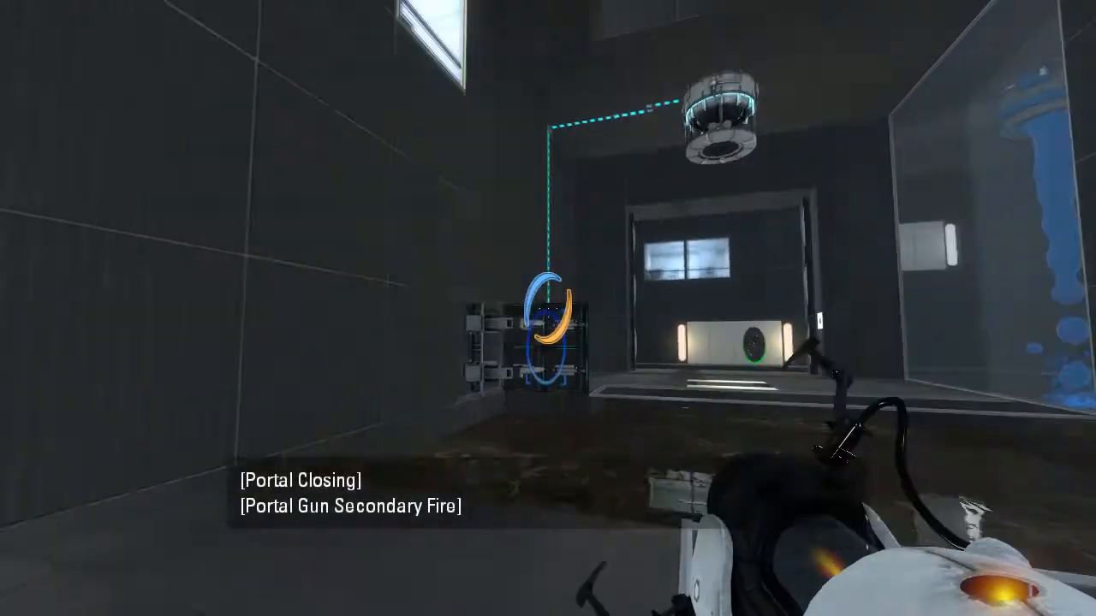
mouse_move(547, 308)
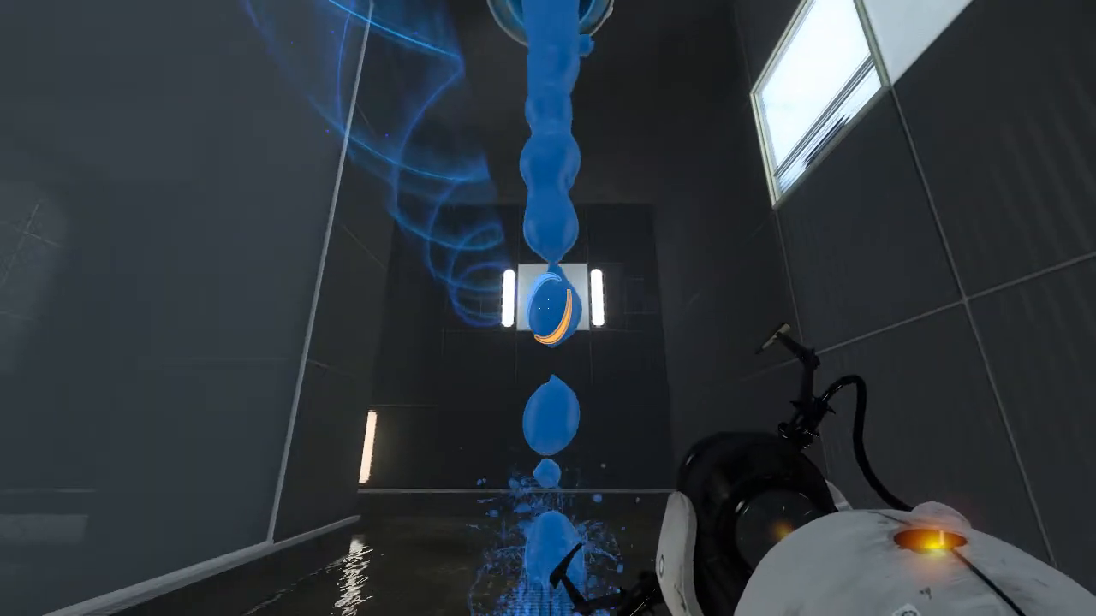
mouse_move(548, 308)
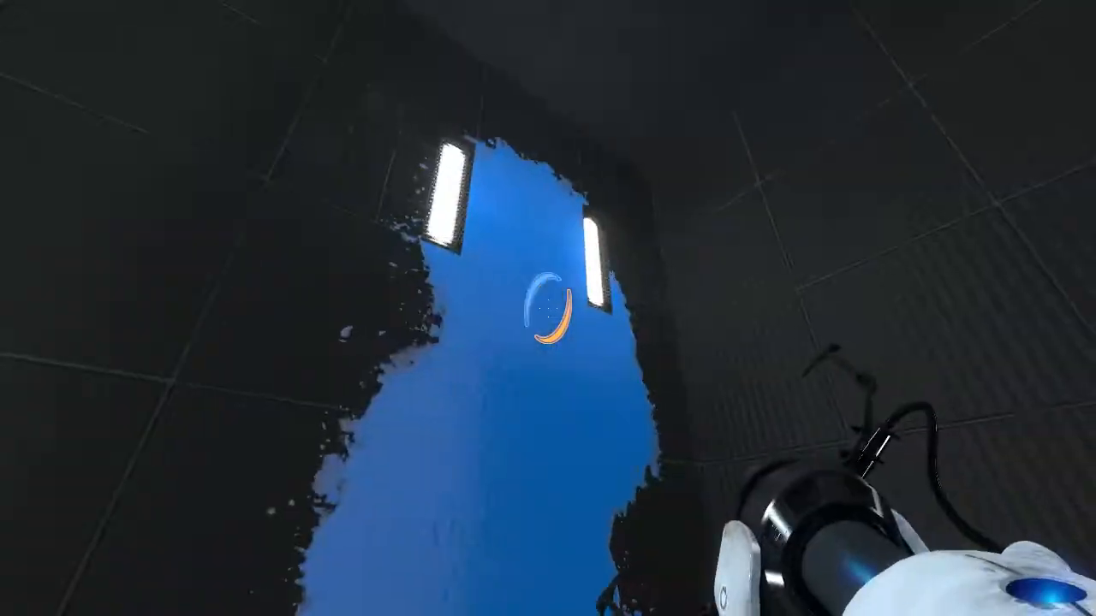
mouse_move(547, 309)
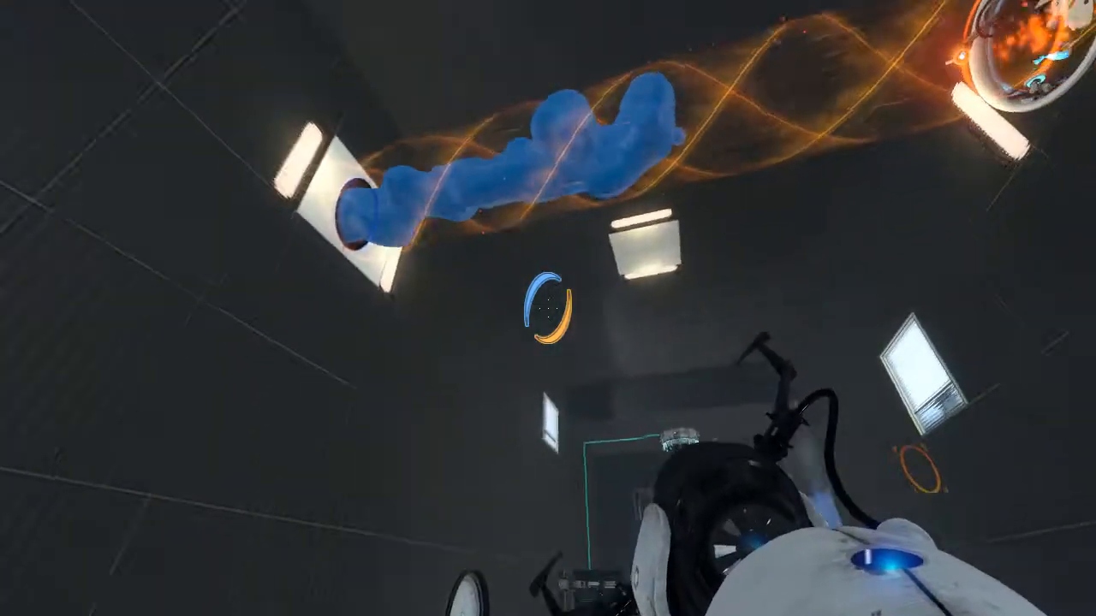
mouse_move(547, 308)
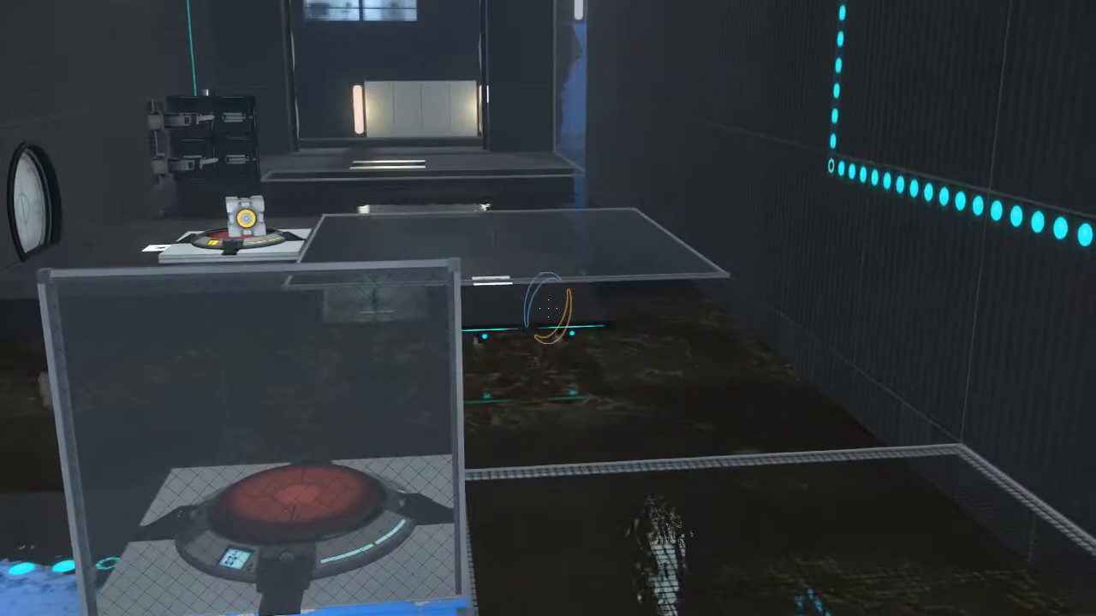
mouse_move(548, 308)
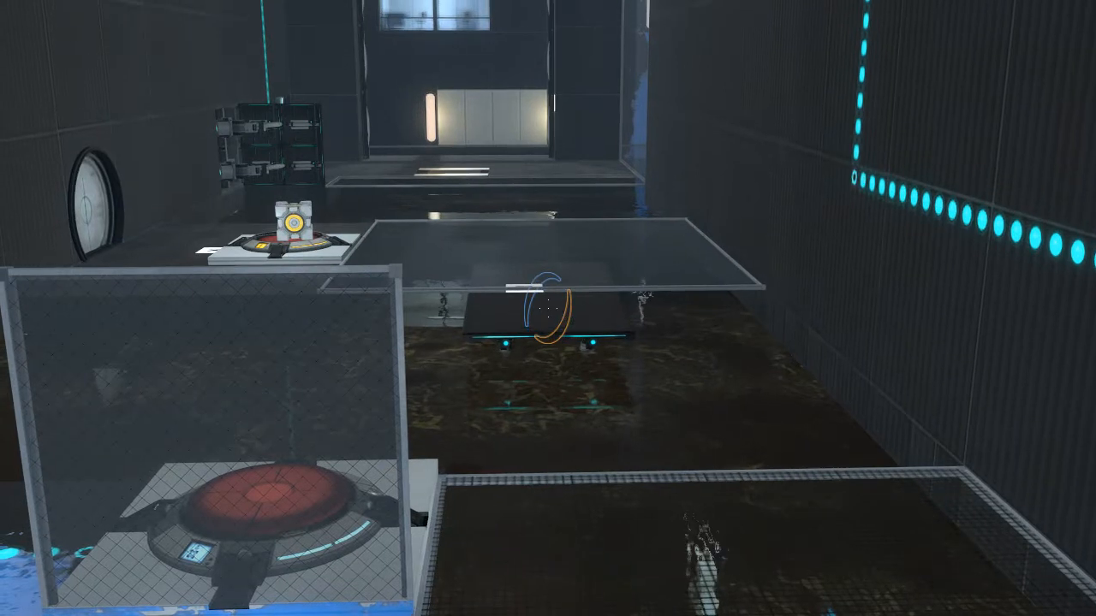
mouse_move(548, 308)
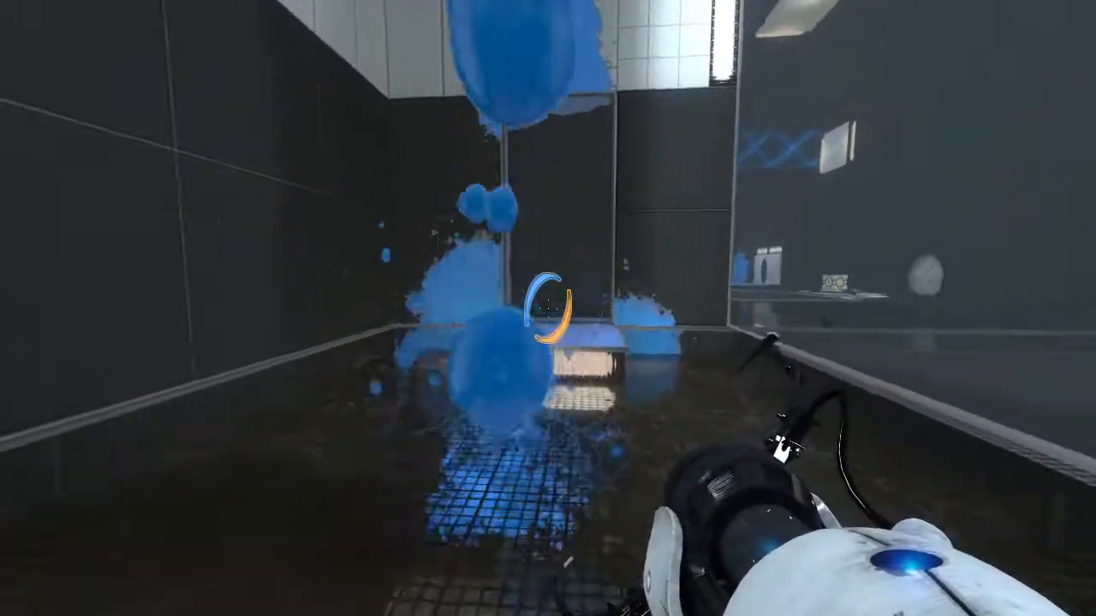
Put the orange portal on the white ceiling so gel coats the floor by the button.
right_click(548, 308)
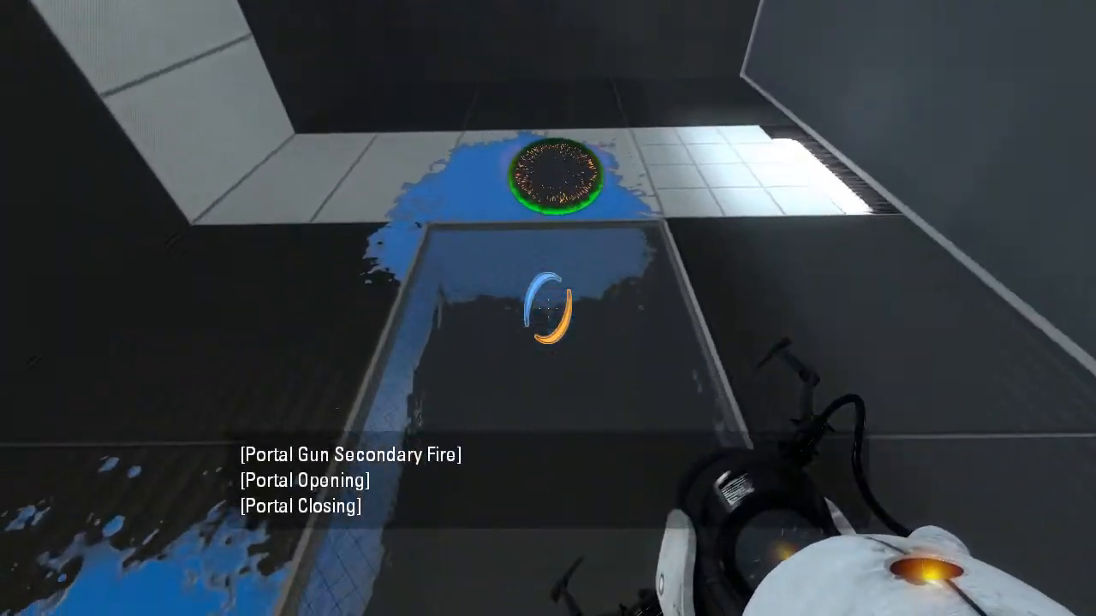
mouse_move(548, 308)
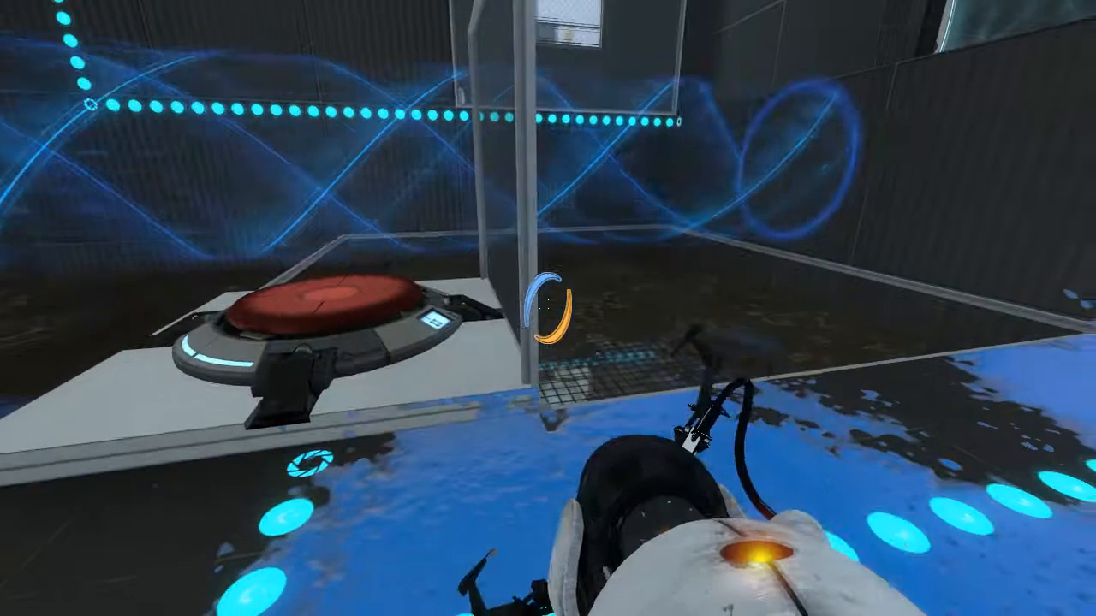
mouse_move(548, 309)
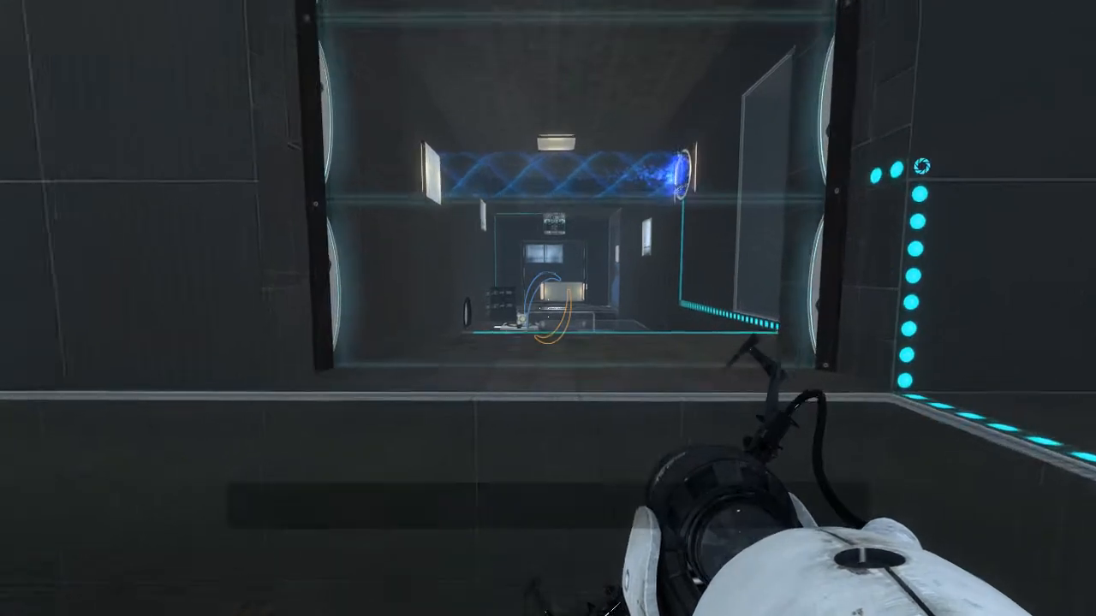
key(w)
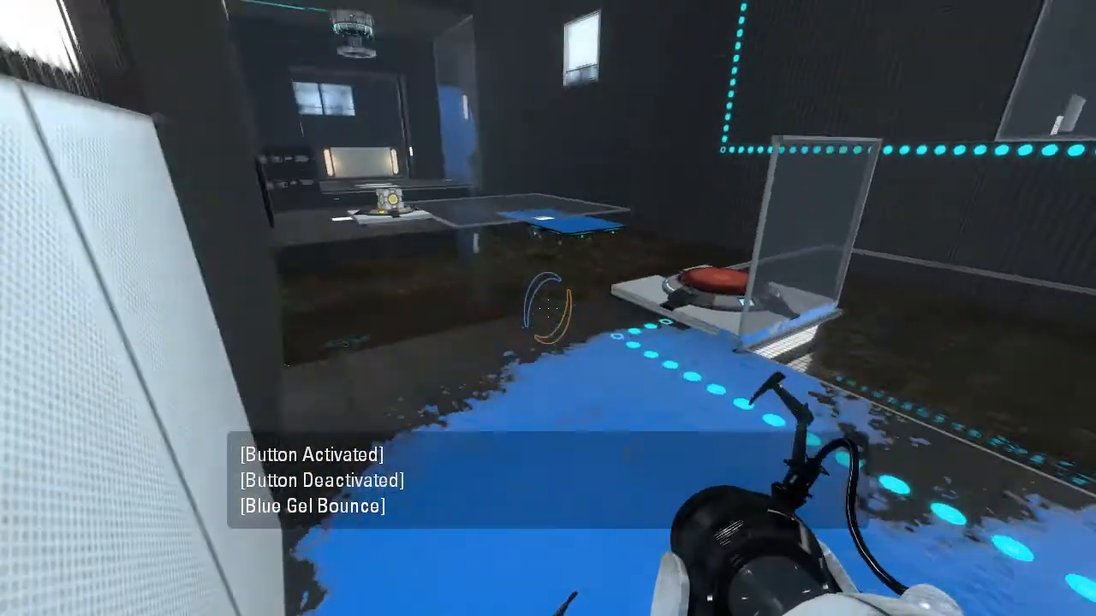
mouse_move(548, 308)
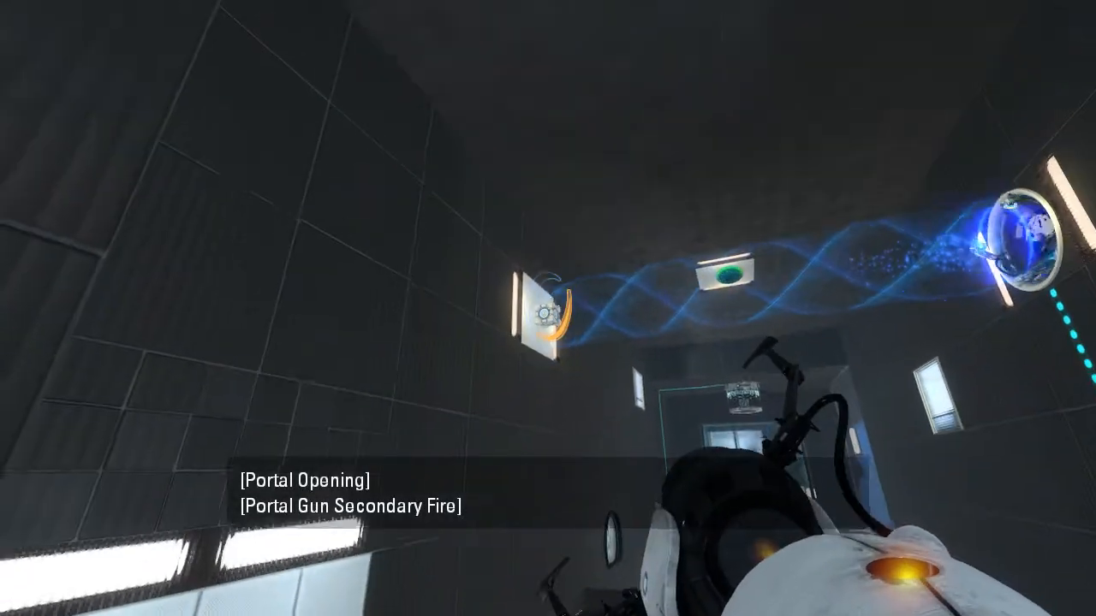
Place a portal redirecting the blue excursion funnel overhead across the upper room.
click(548, 308)
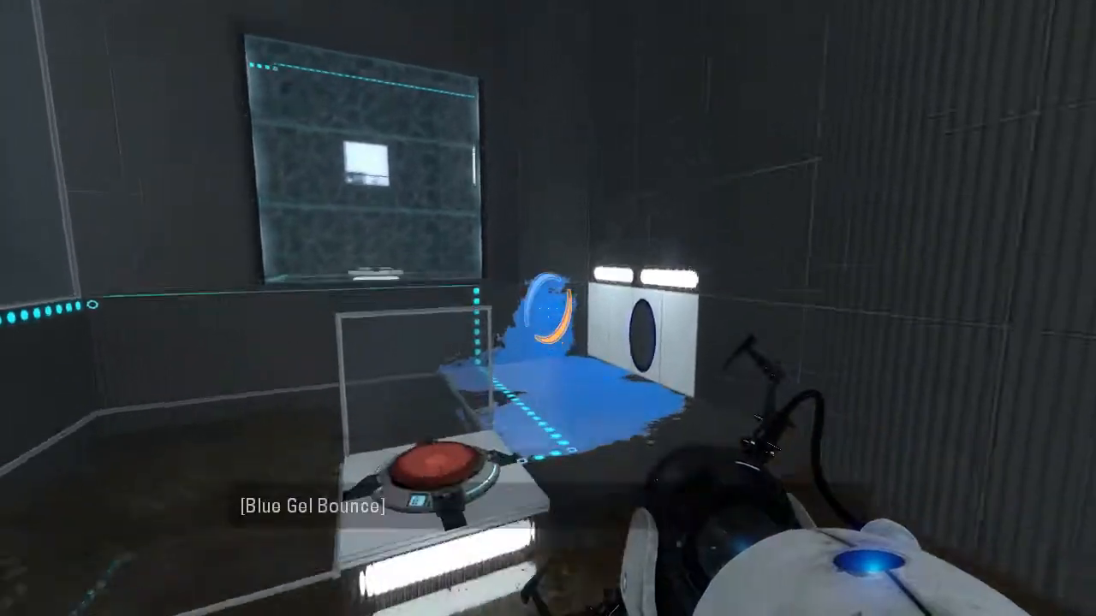
mouse_move(548, 308)
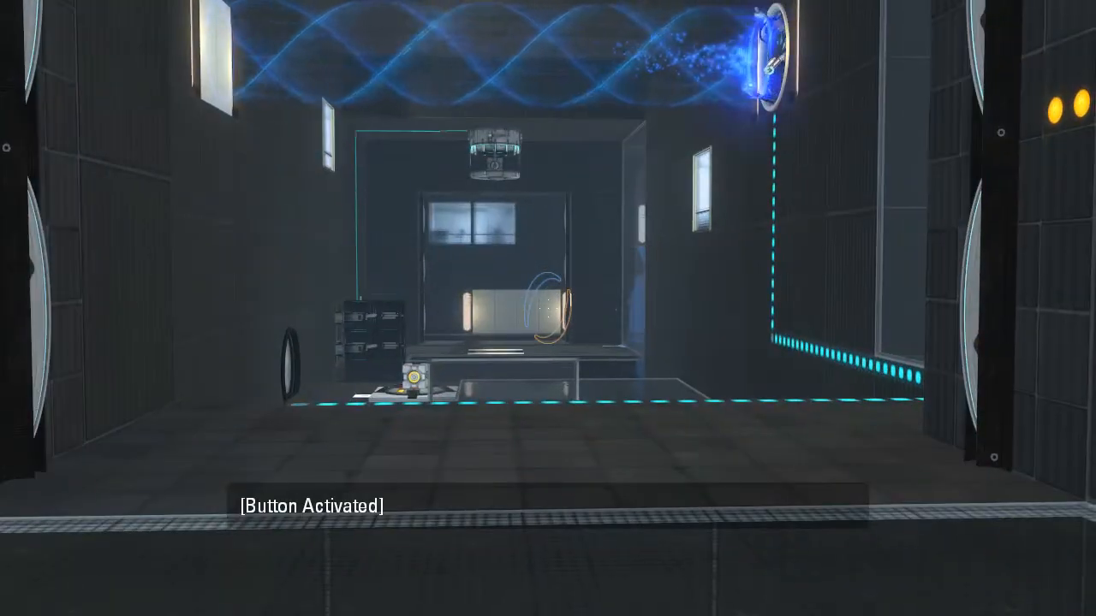
Place portals on the white wall panel to reroute and then reverse the funnel.
click(547, 309)
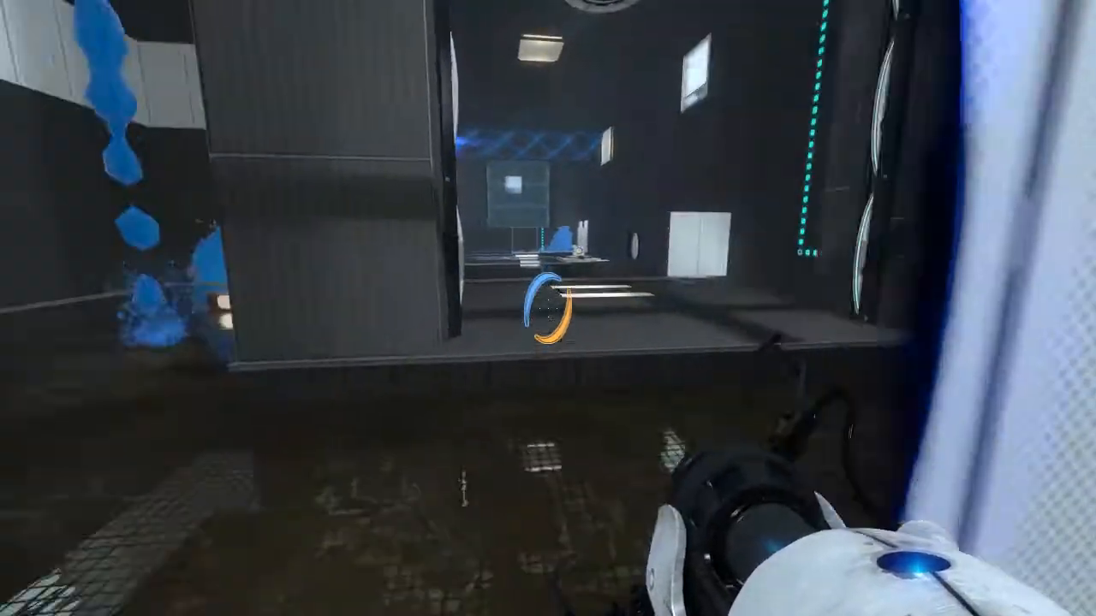
mouse_move(548, 308)
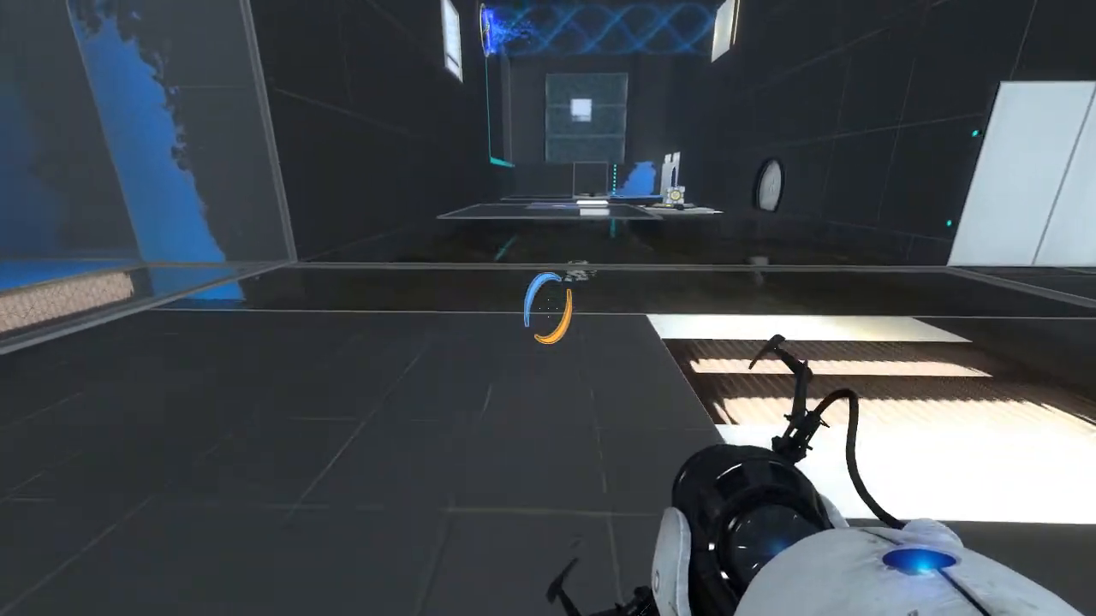
mouse_move(548, 308)
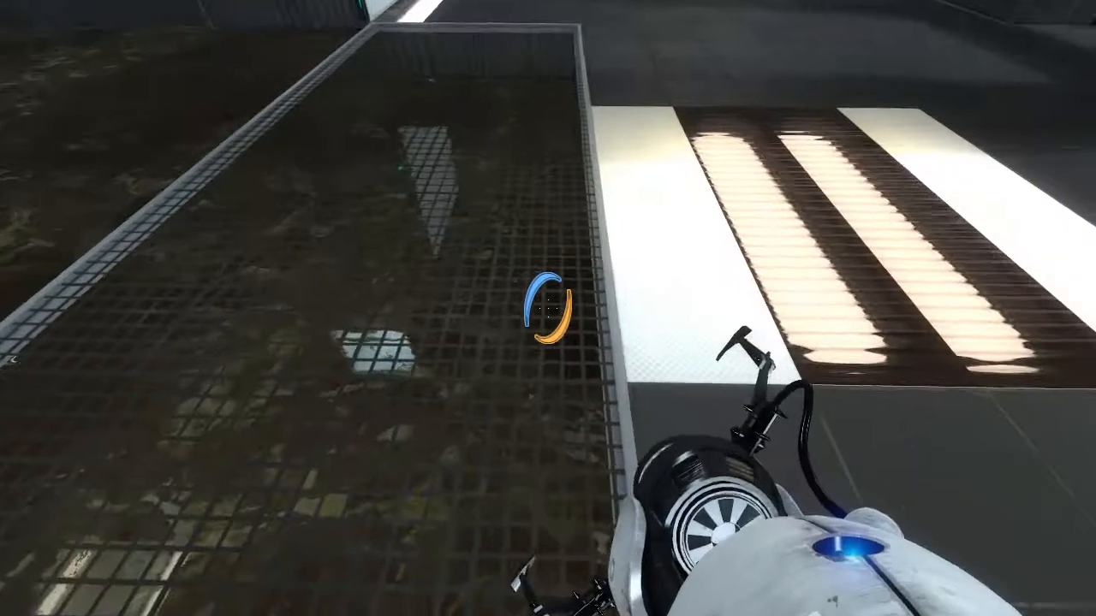
mouse_move(548, 308)
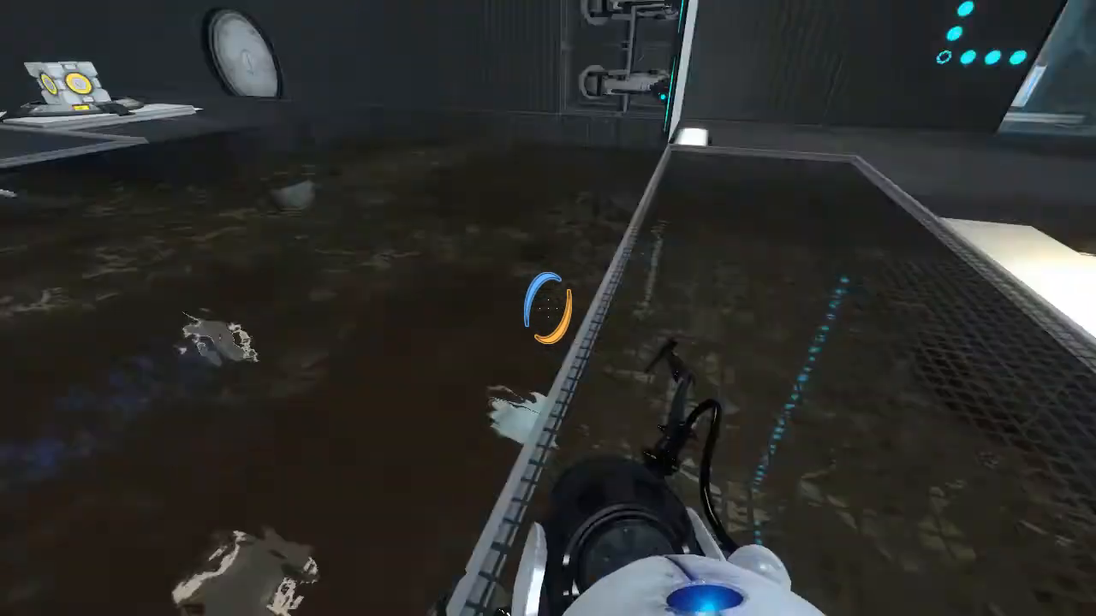
mouse_move(548, 308)
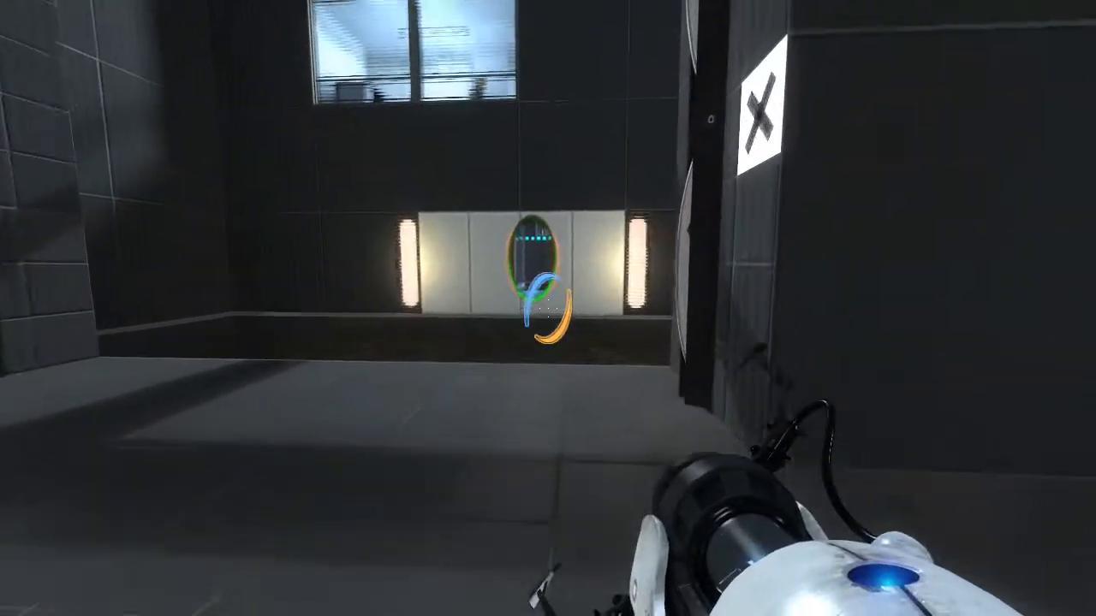
mouse_move(547, 308)
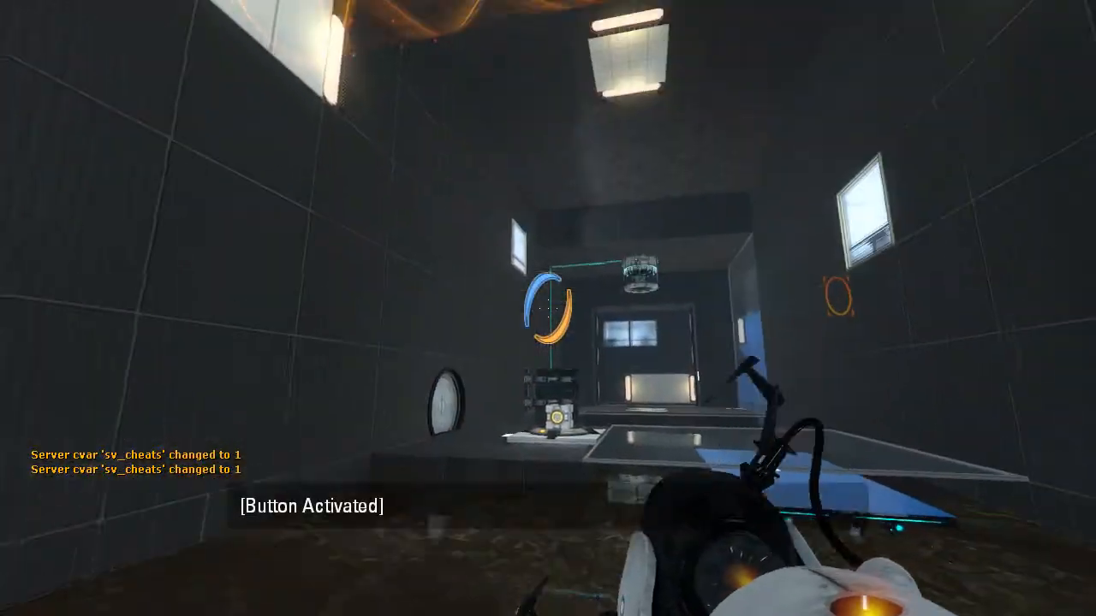
click(547, 308)
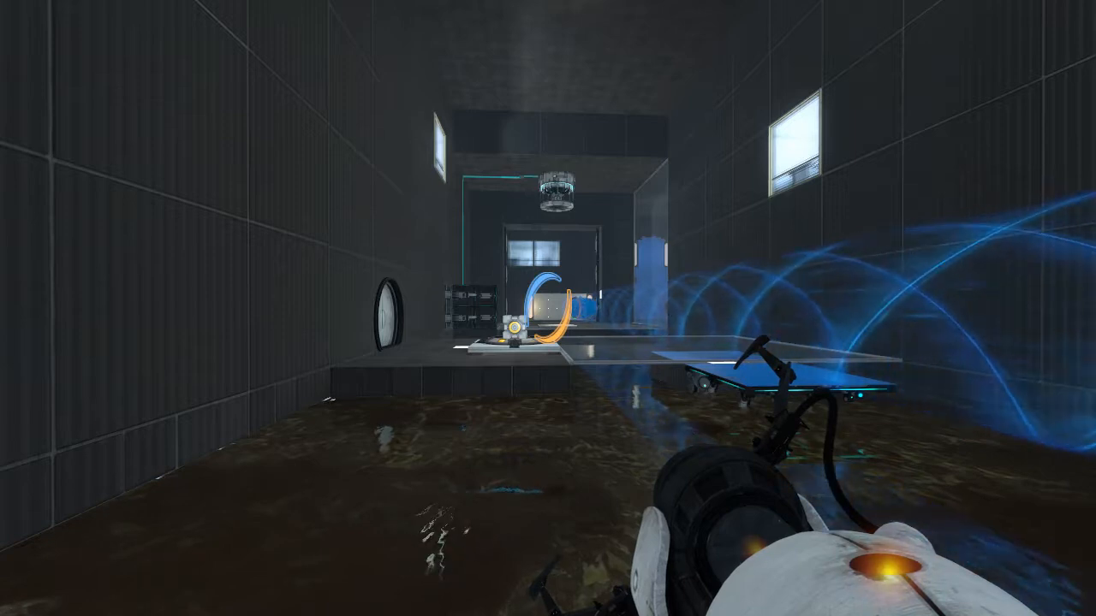
Place a portal that sends blue gel onto the floor near the X panel.
click(548, 308)
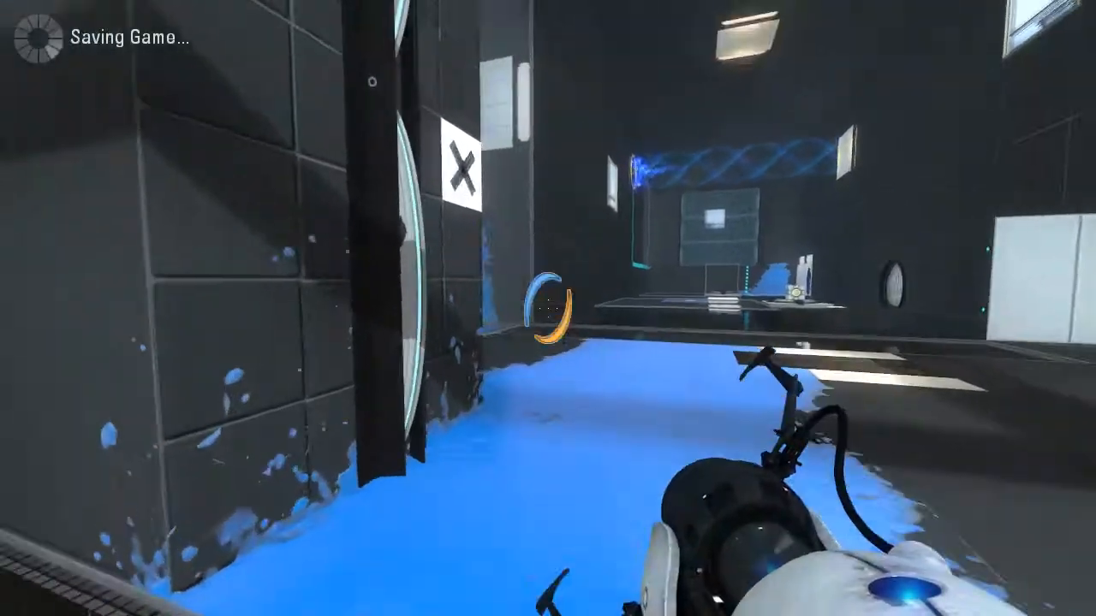
mouse_move(547, 308)
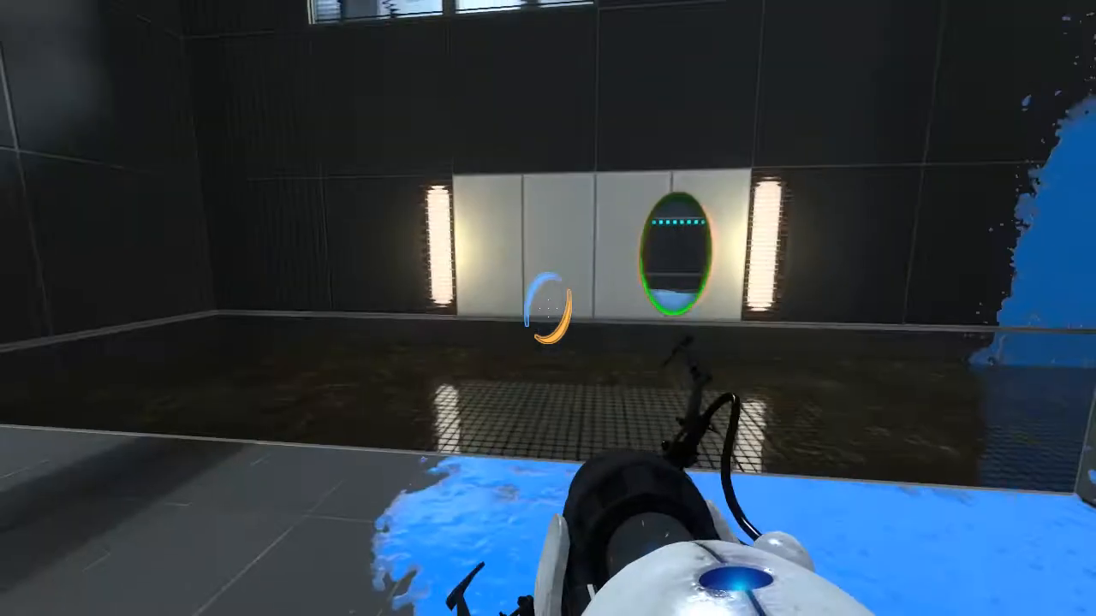
mouse_move(342, 308)
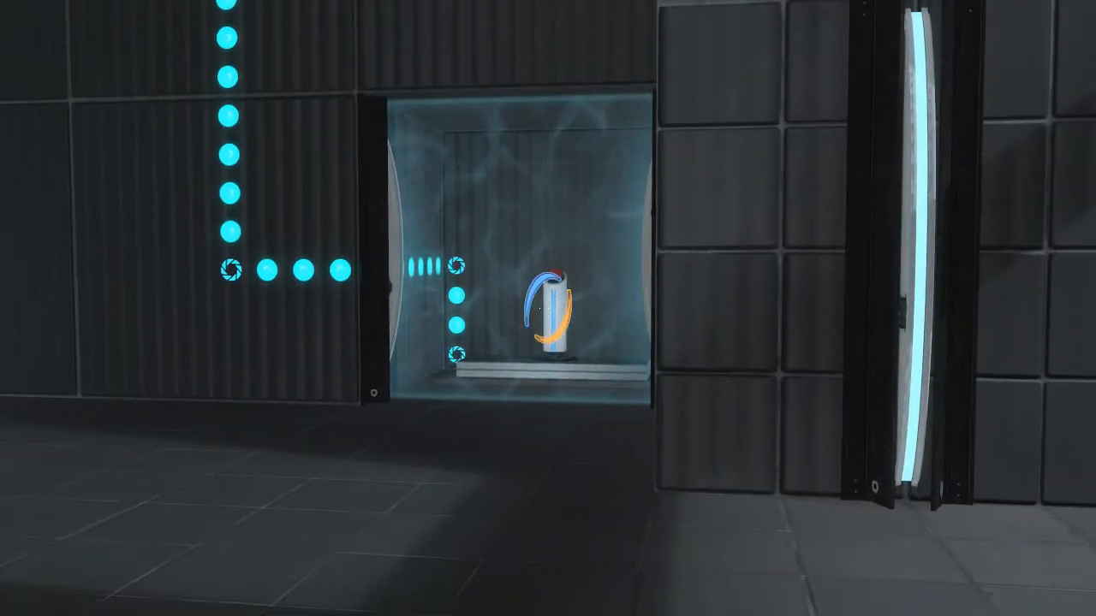
mouse_move(548, 308)
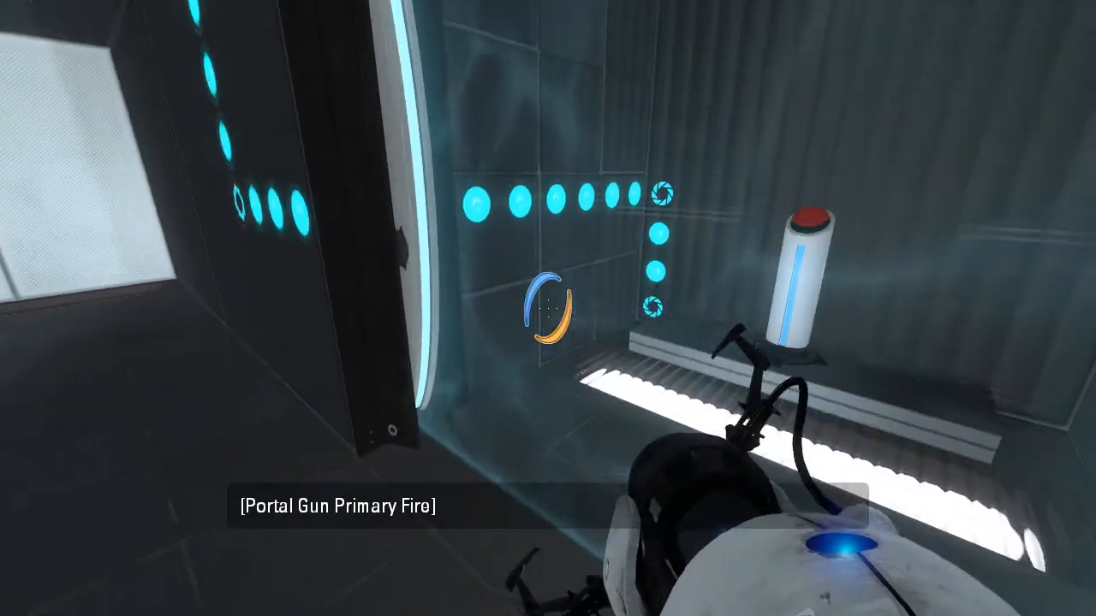
mouse_move(548, 308)
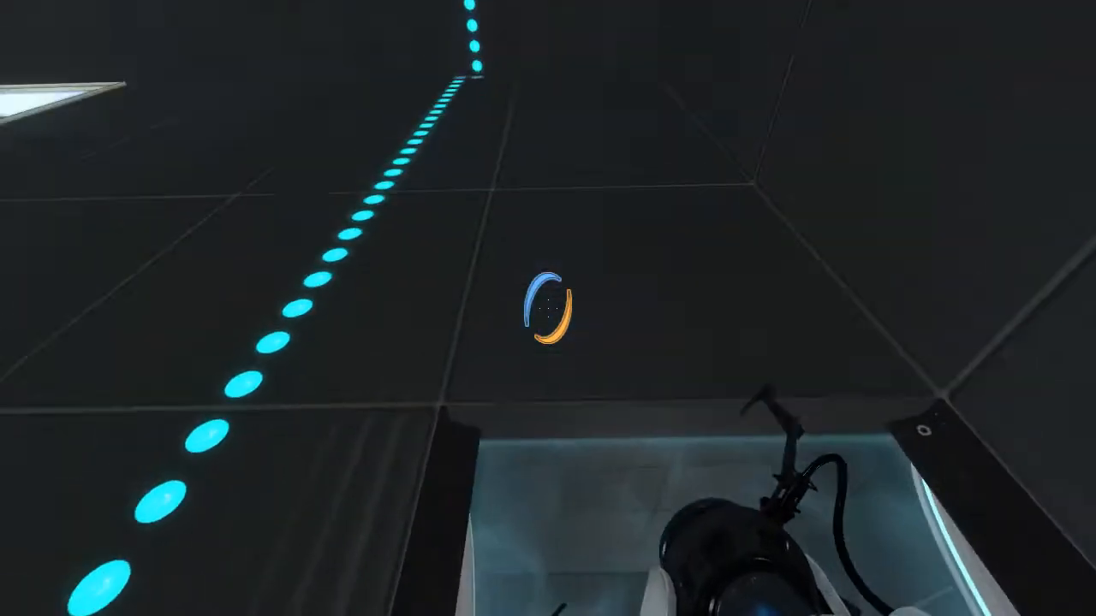
mouse_move(548, 308)
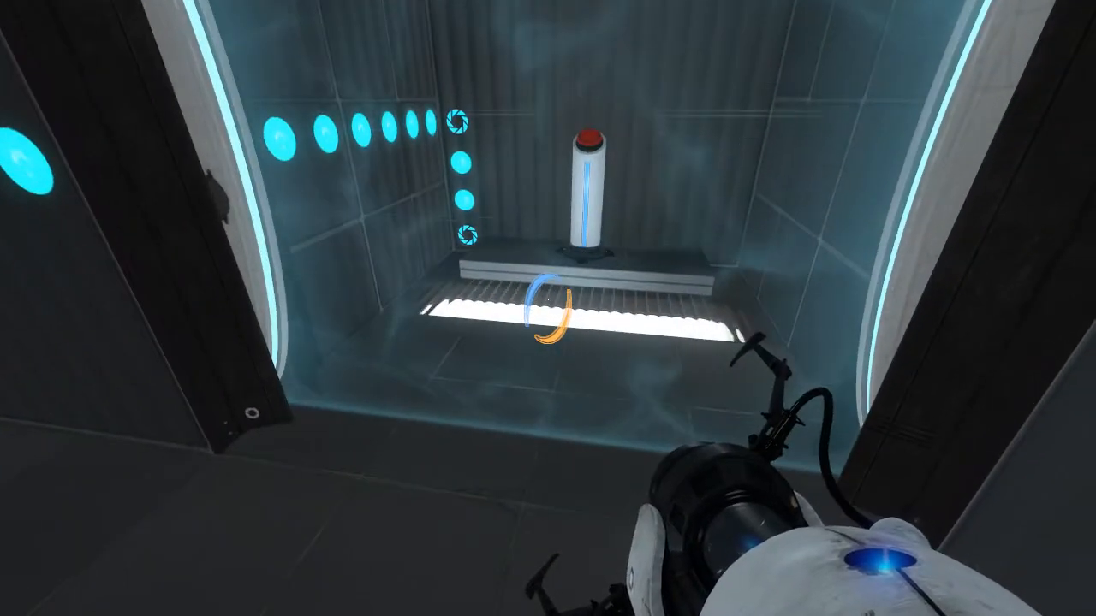
mouse_move(548, 308)
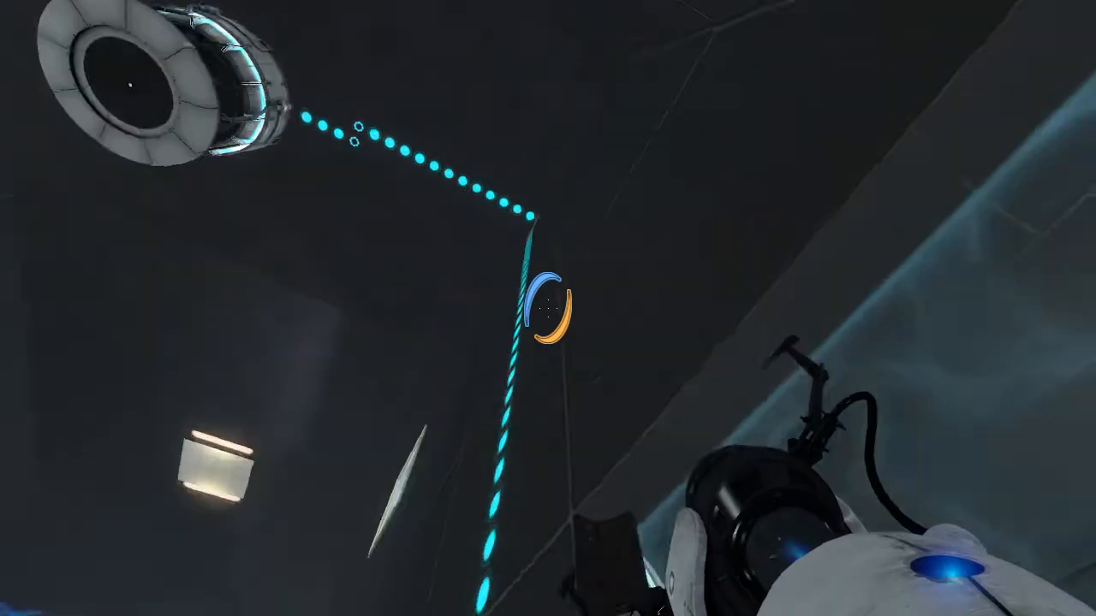
mouse_move(548, 308)
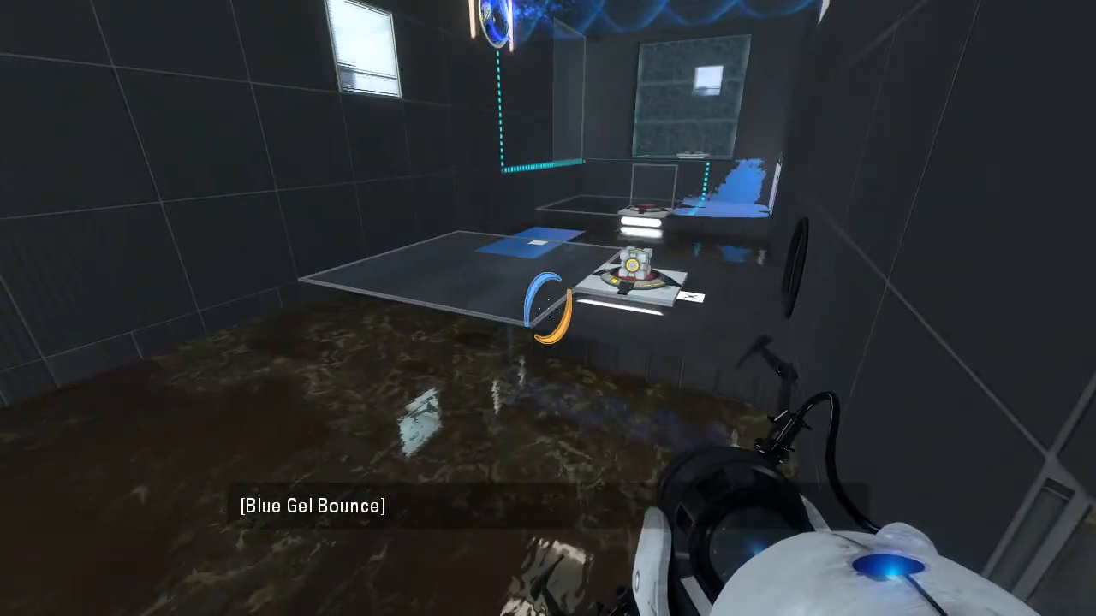
mouse_move(548, 308)
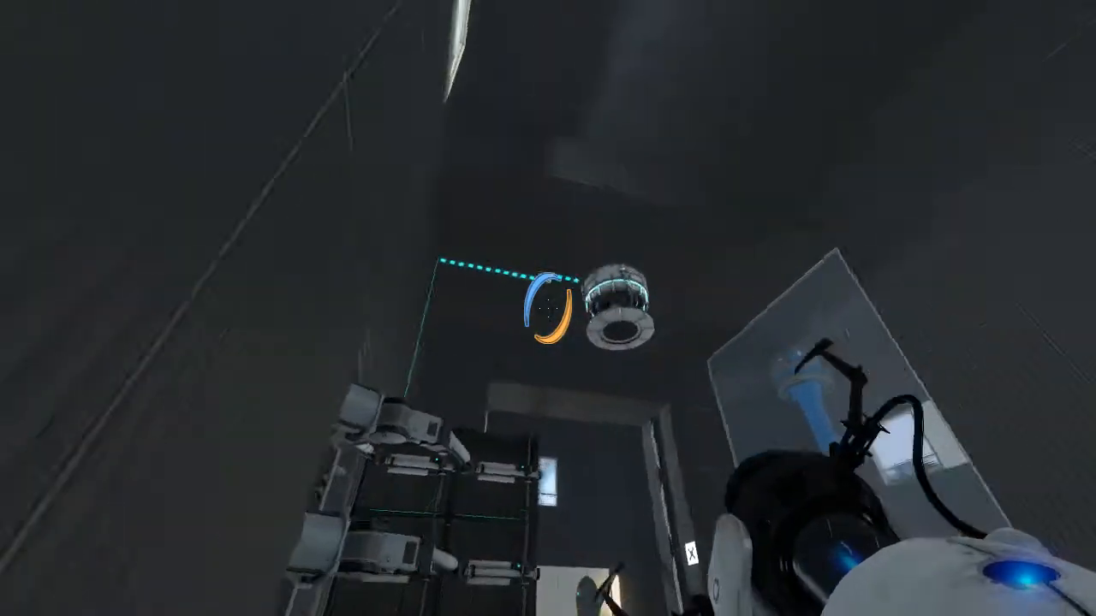
mouse_move(548, 309)
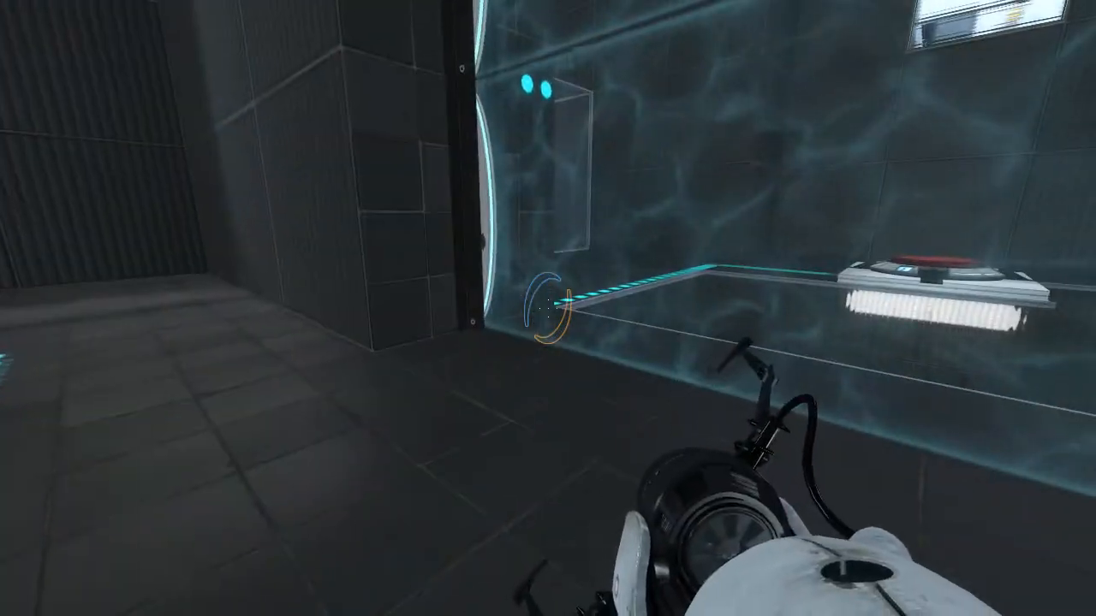
mouse_move(547, 308)
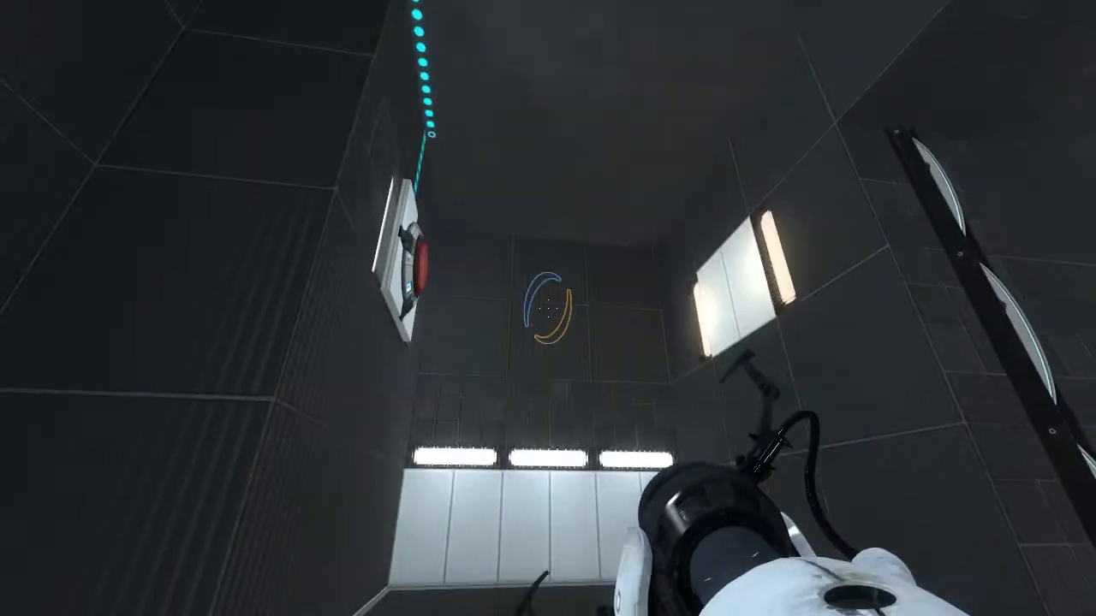
mouse_move(547, 309)
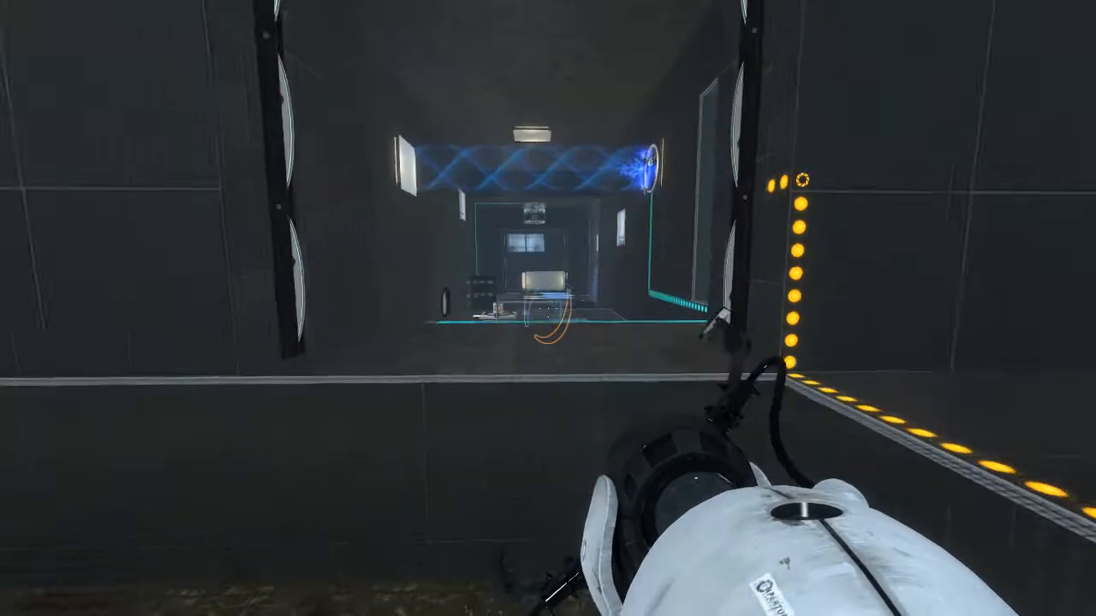
mouse_move(343, 308)
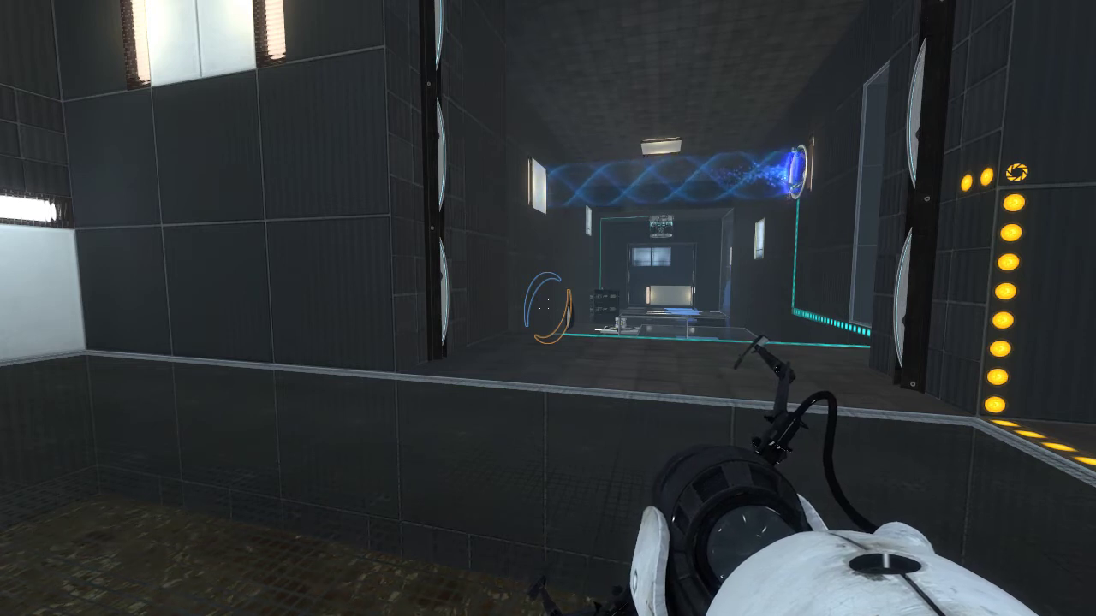
mouse_move(548, 308)
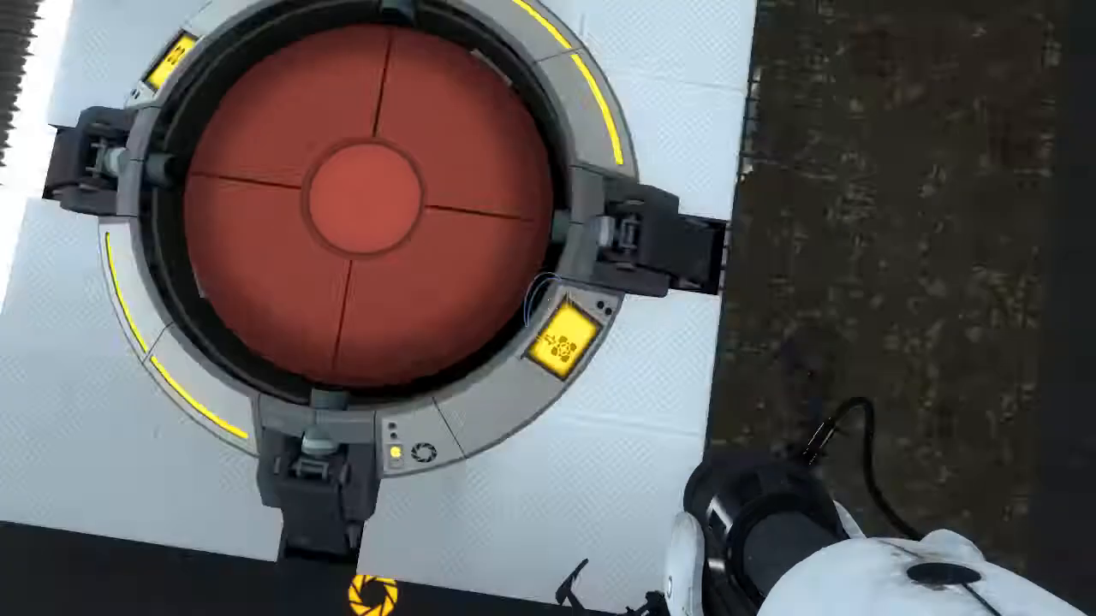
mouse_move(548, 308)
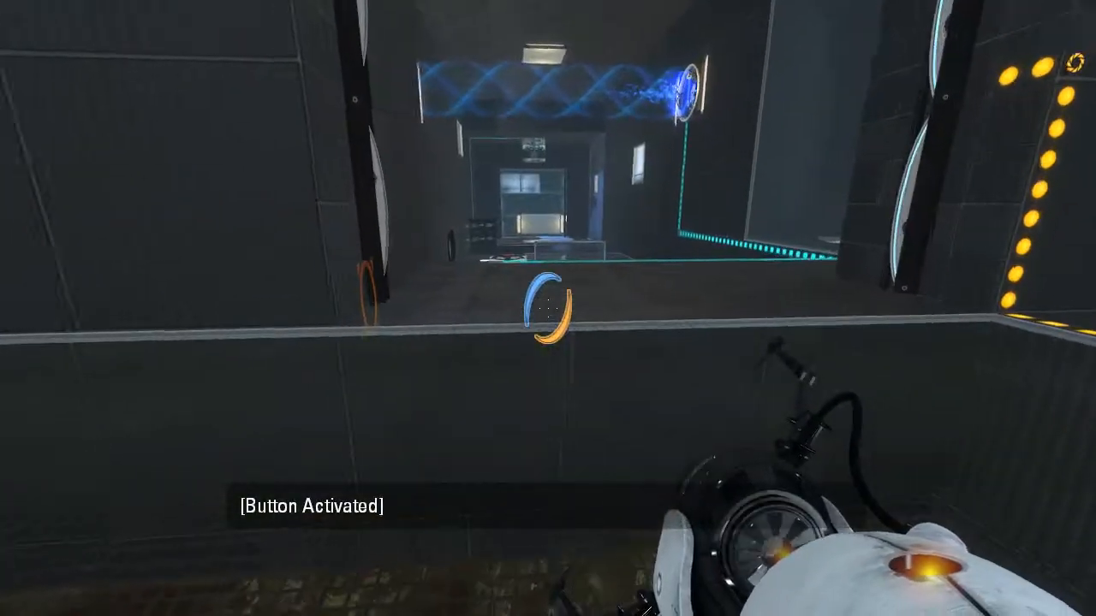
mouse_move(548, 308)
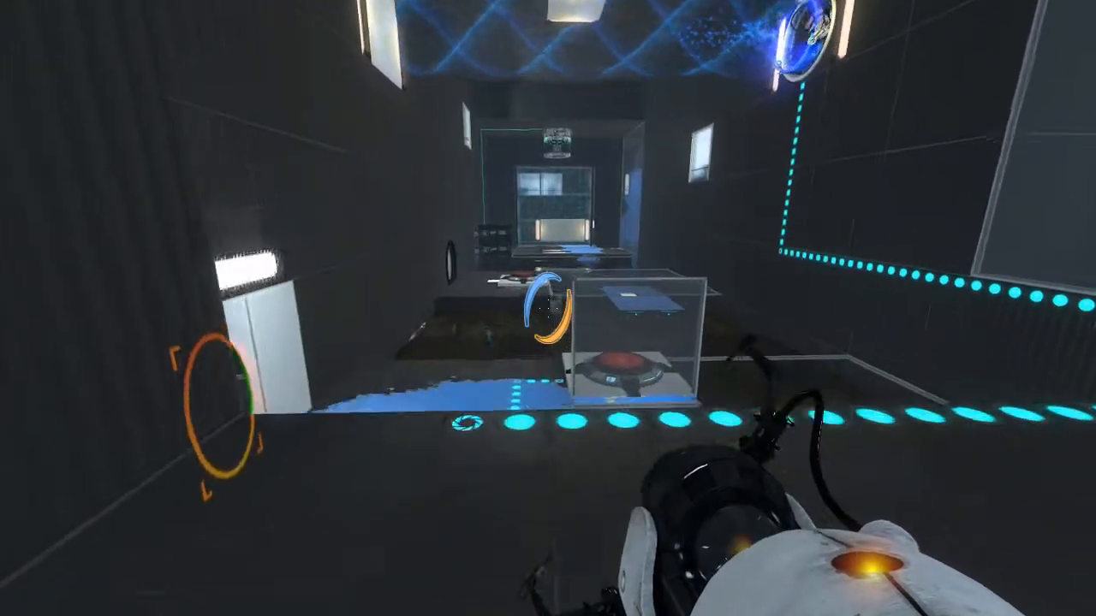
mouse_move(548, 308)
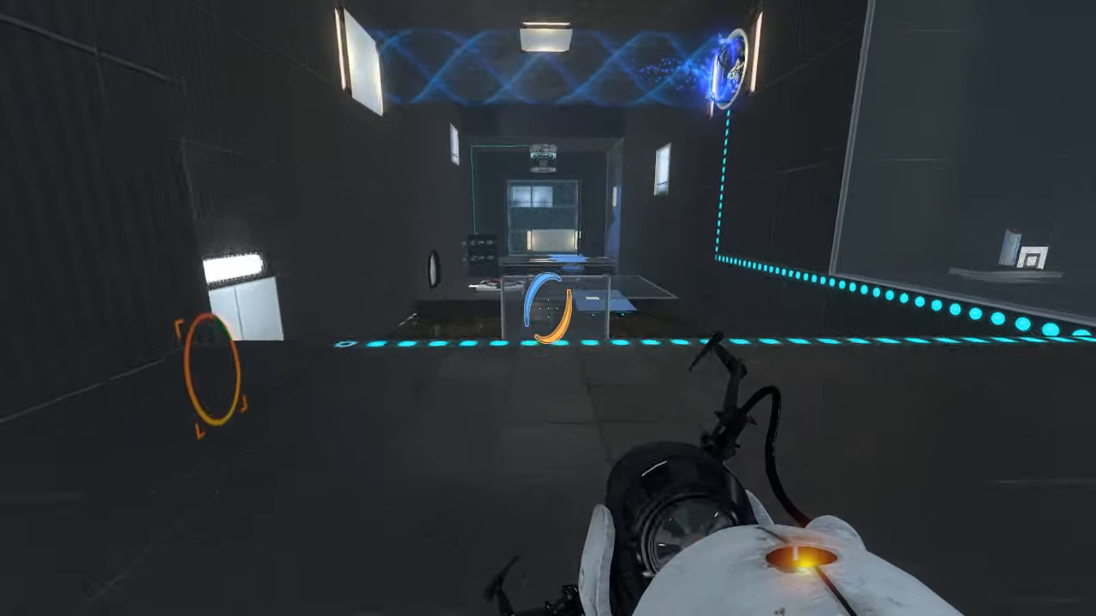
mouse_move(547, 309)
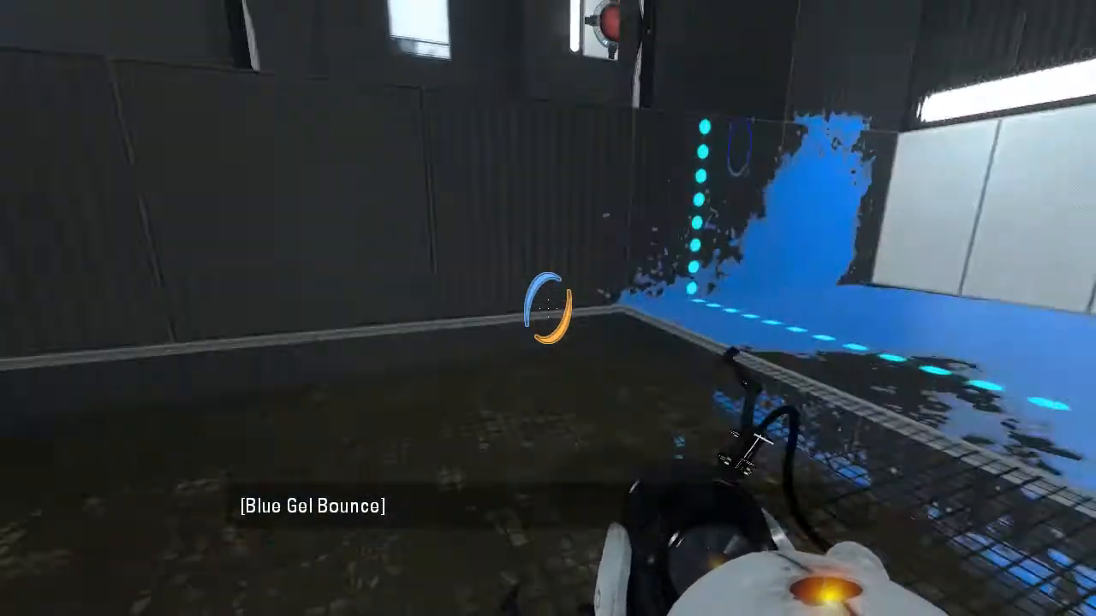
mouse_move(547, 309)
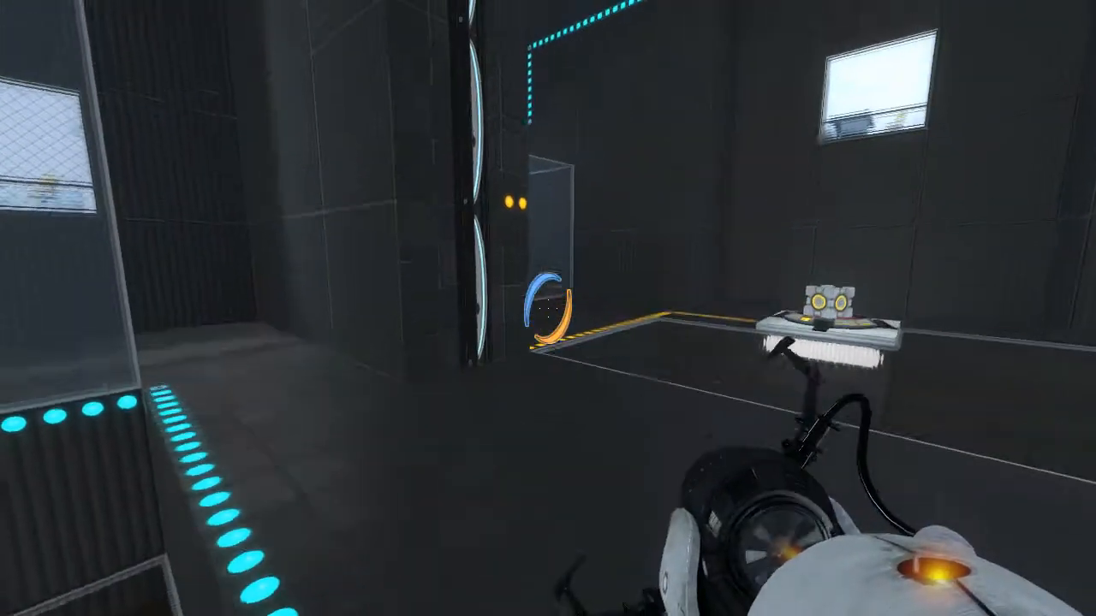
mouse_move(548, 308)
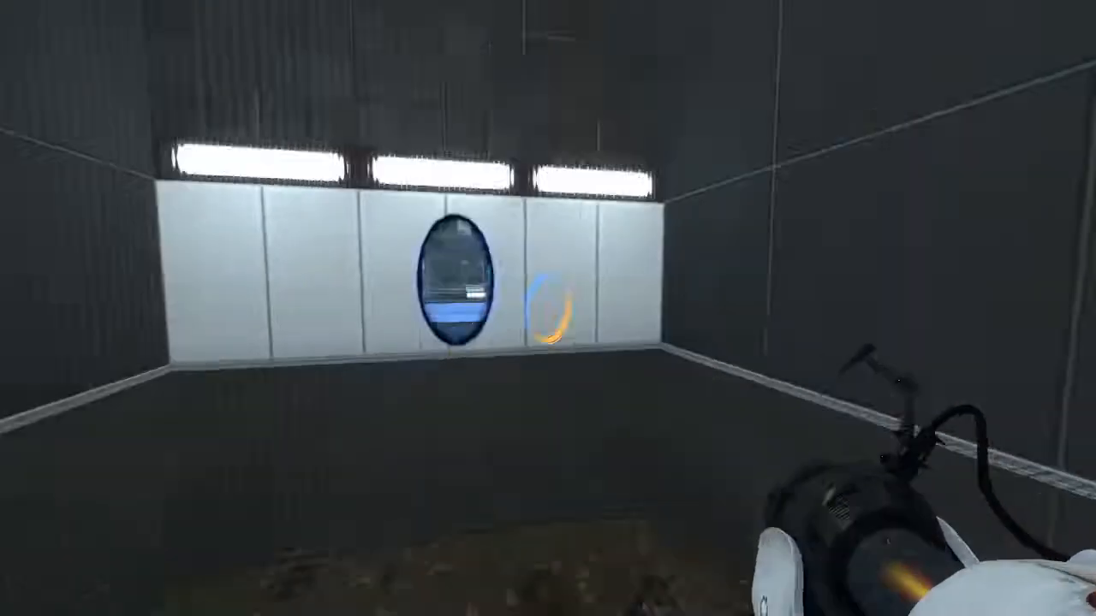
mouse_move(548, 308)
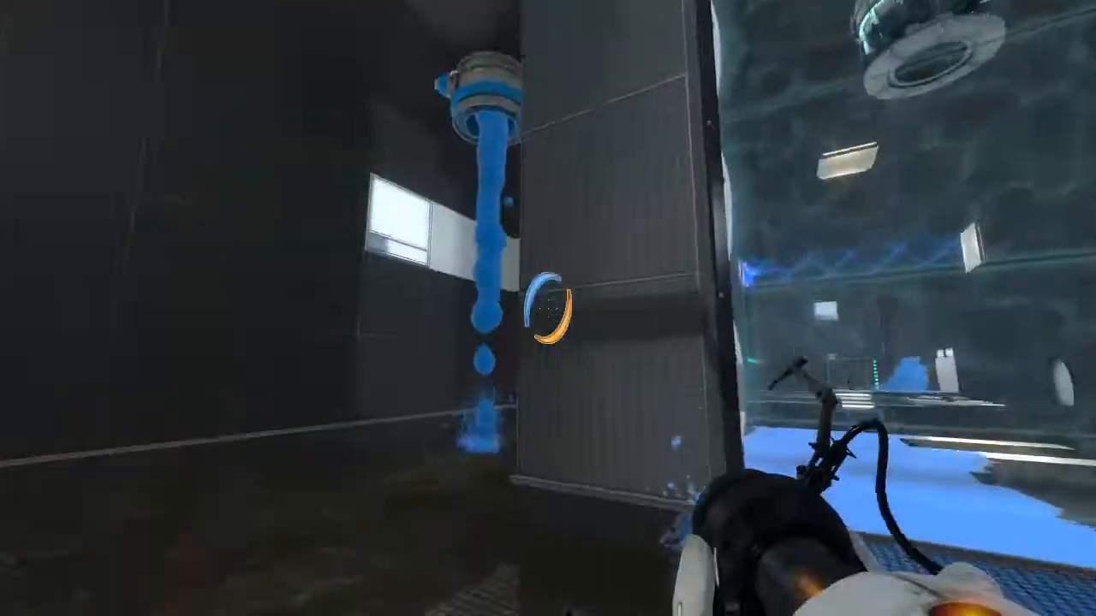
mouse_move(548, 308)
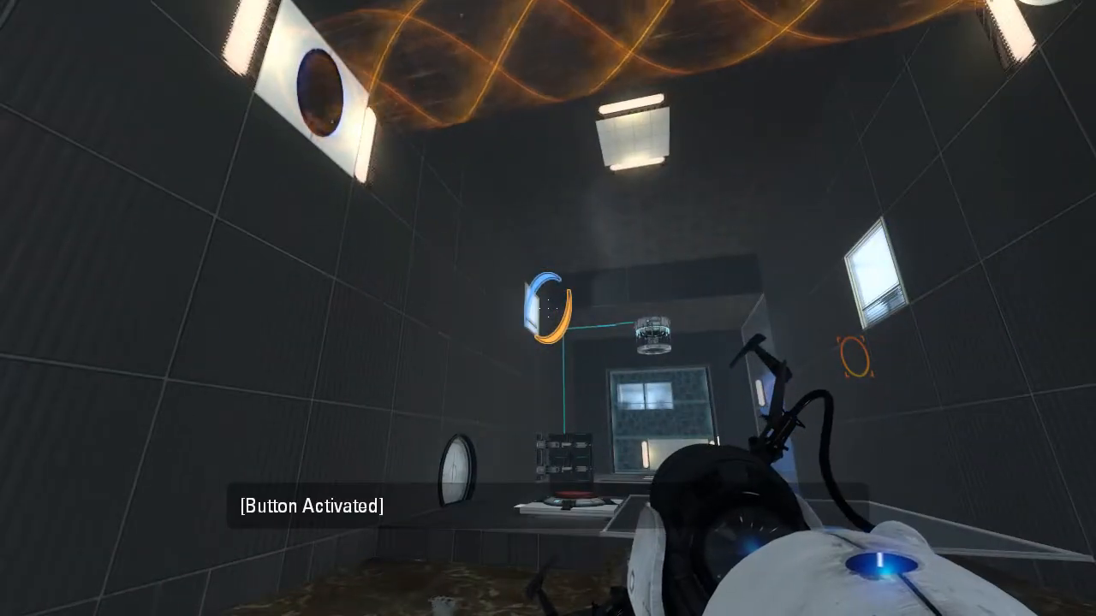
mouse_move(547, 308)
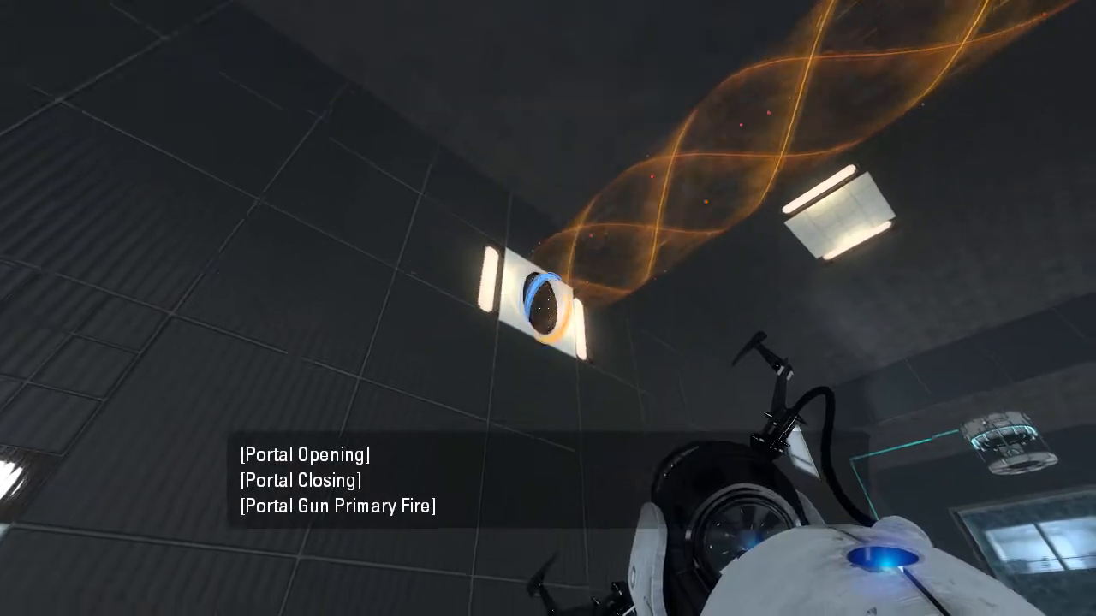
mouse_move(548, 308)
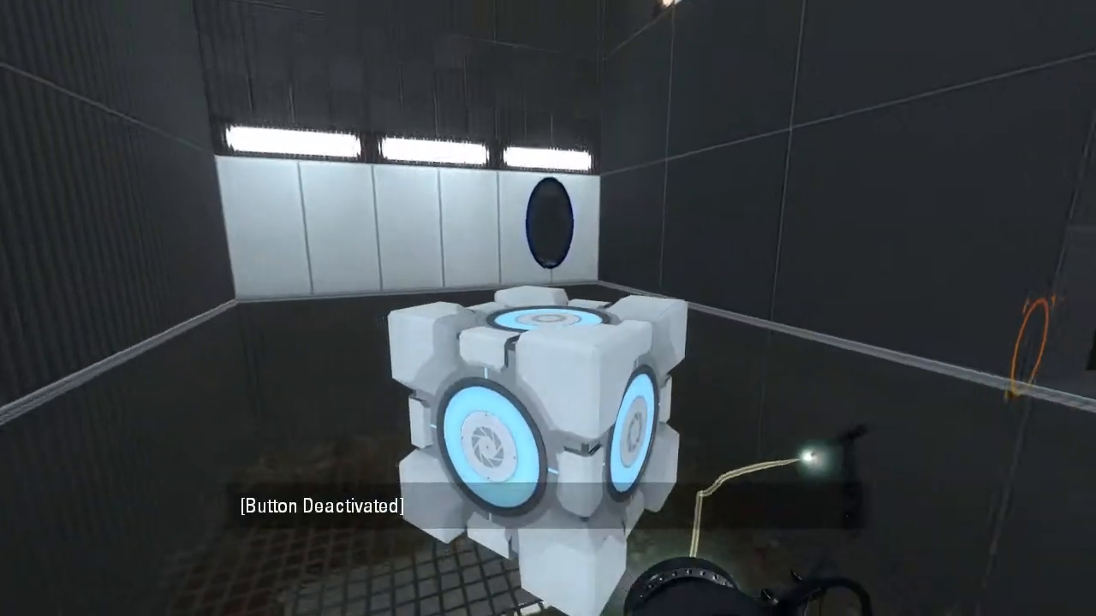
mouse_move(548, 308)
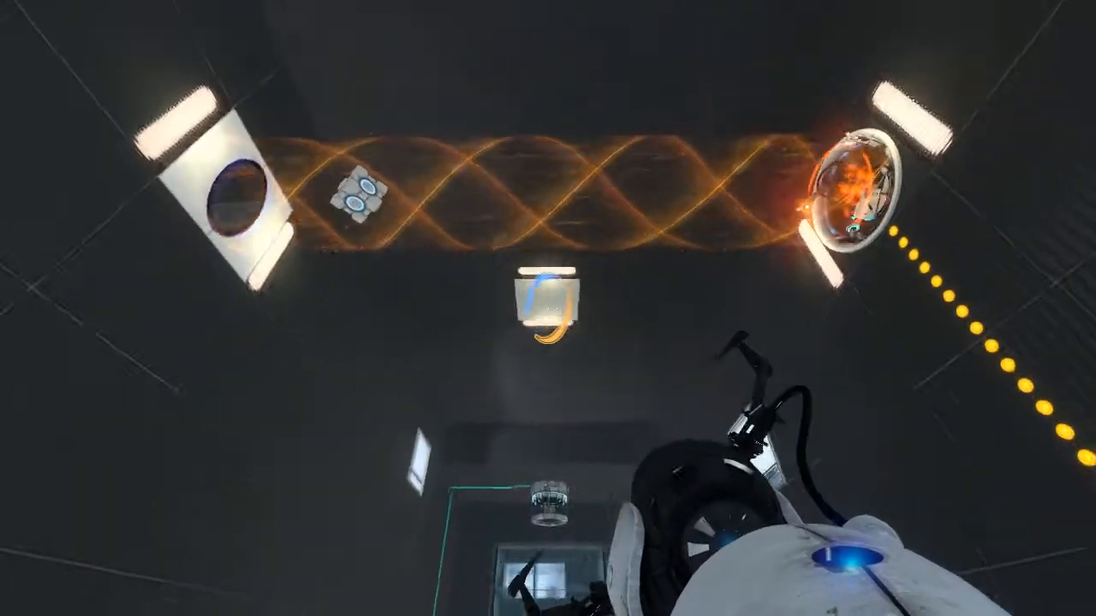
mouse_move(548, 308)
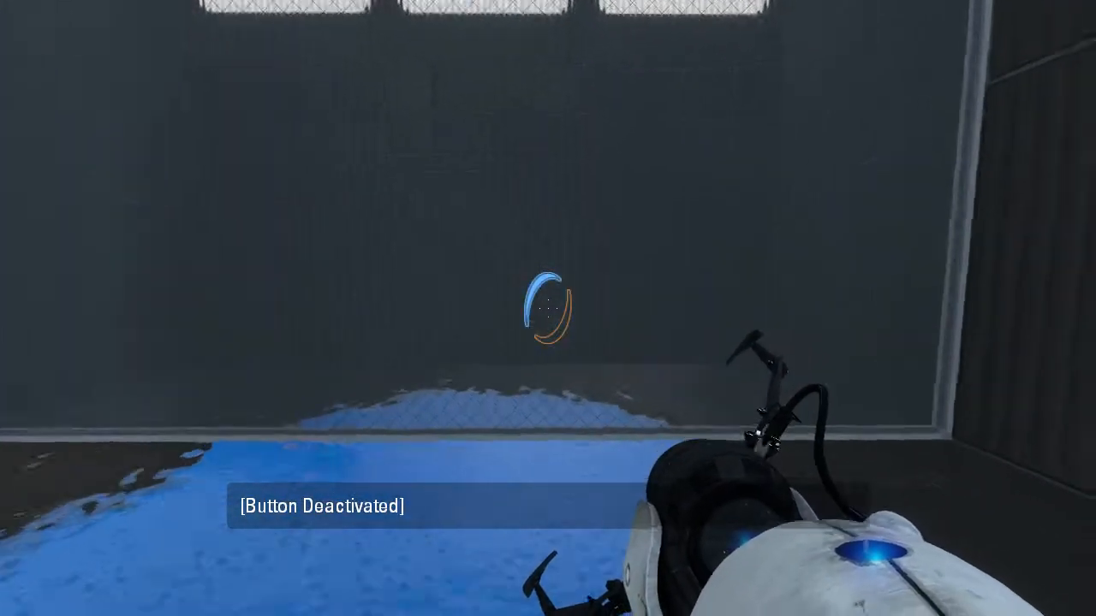
mouse_move(548, 308)
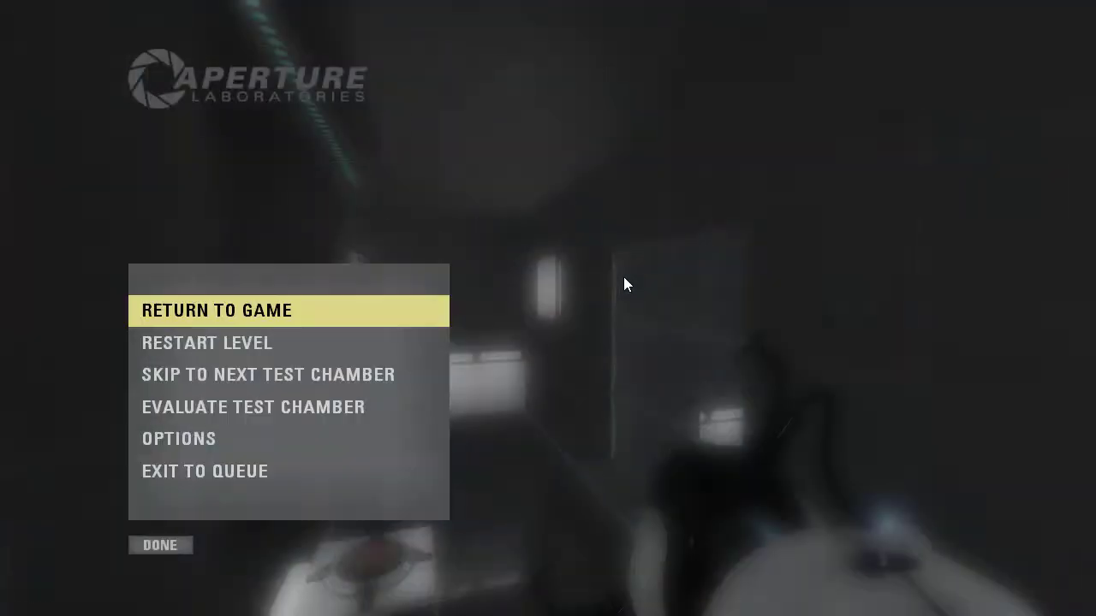
Resume the test from the pause menu with Return to Game.
click(216, 310)
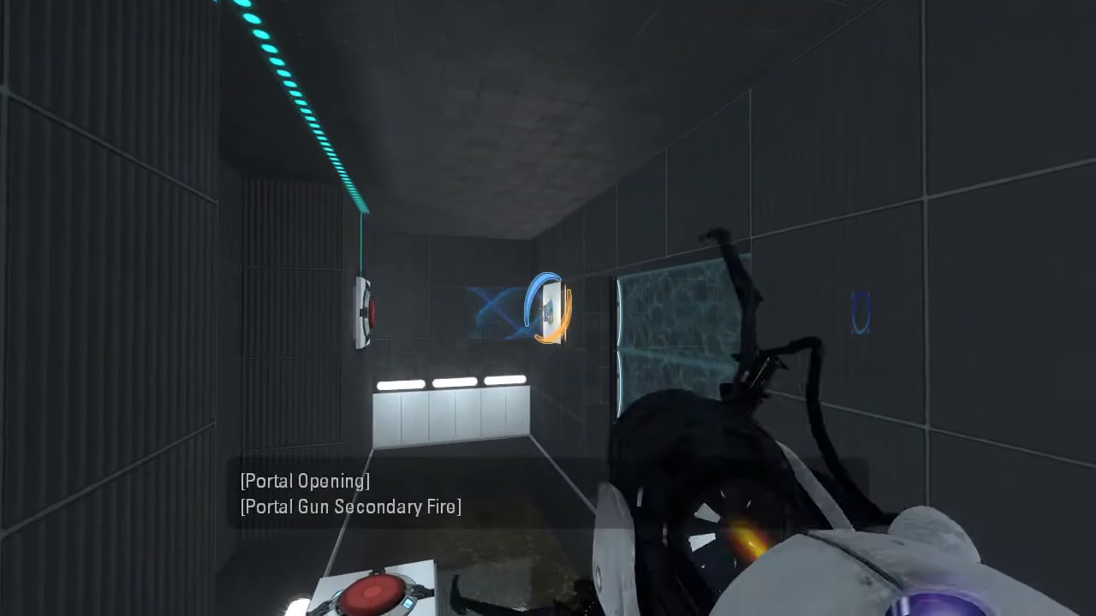